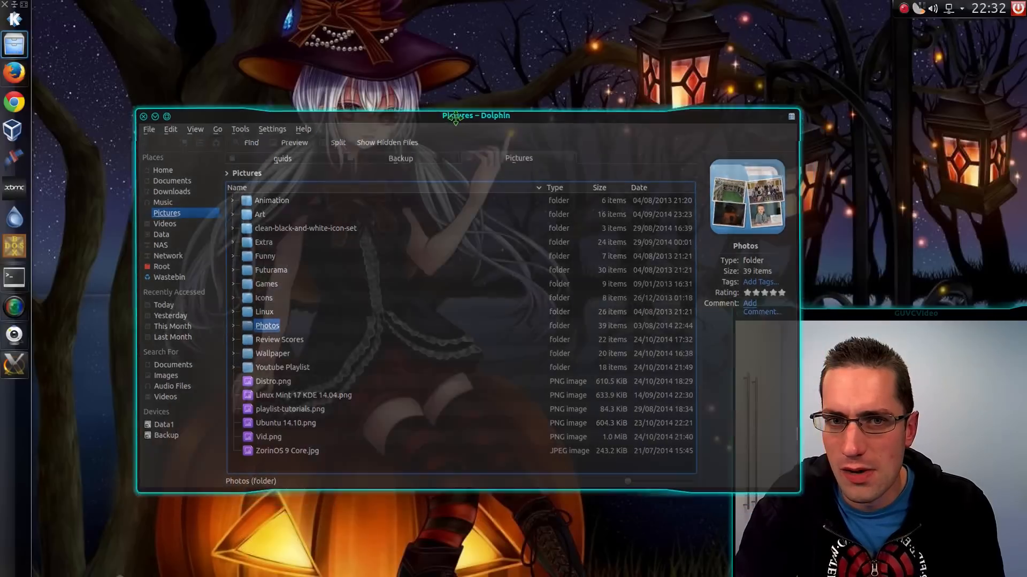
# Step: Reposition the Dolphin window and dismiss the Photos folder's Properties dialog unchanged
pyautogui.moveTo(476, 116); pyautogui.dragTo(420, 94)
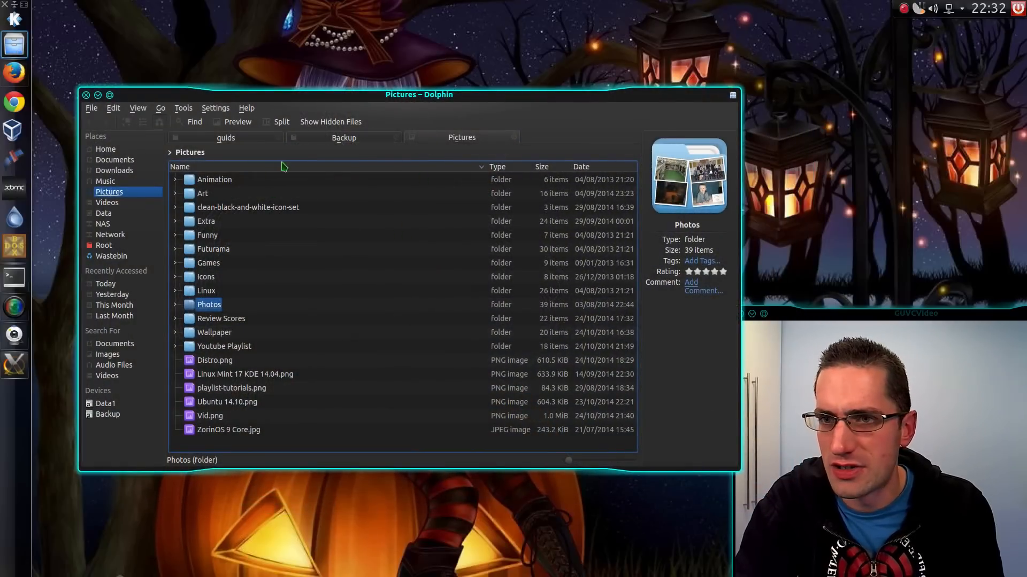
pyautogui.moveTo(514, 137)
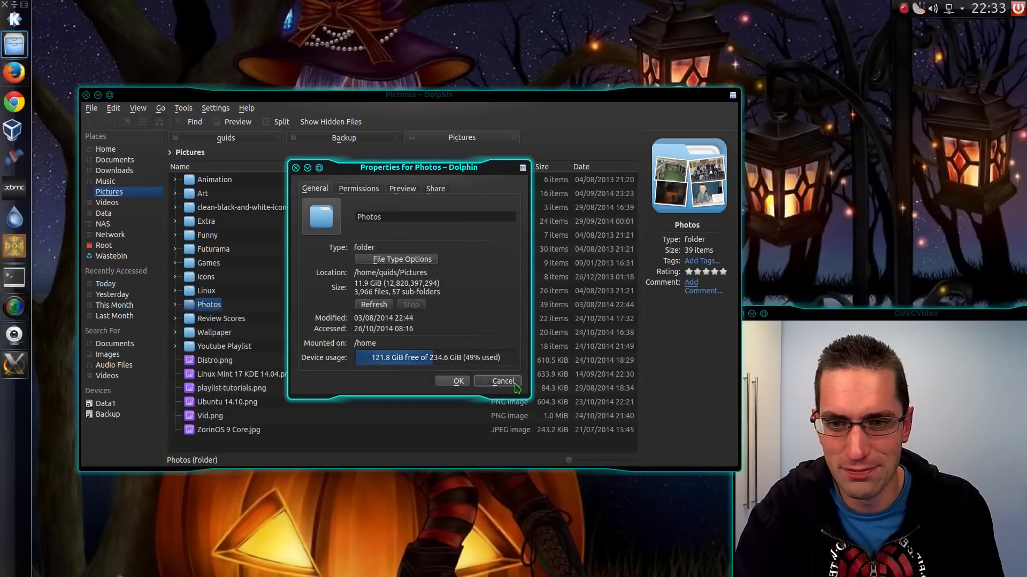
pyautogui.click(502, 381)
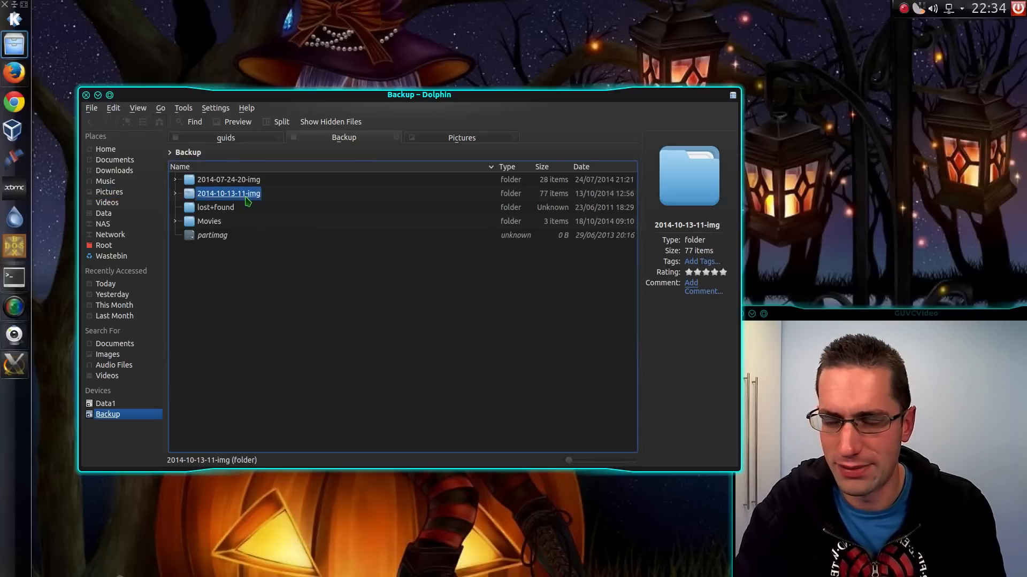
pyautogui.rightClick(228, 193)
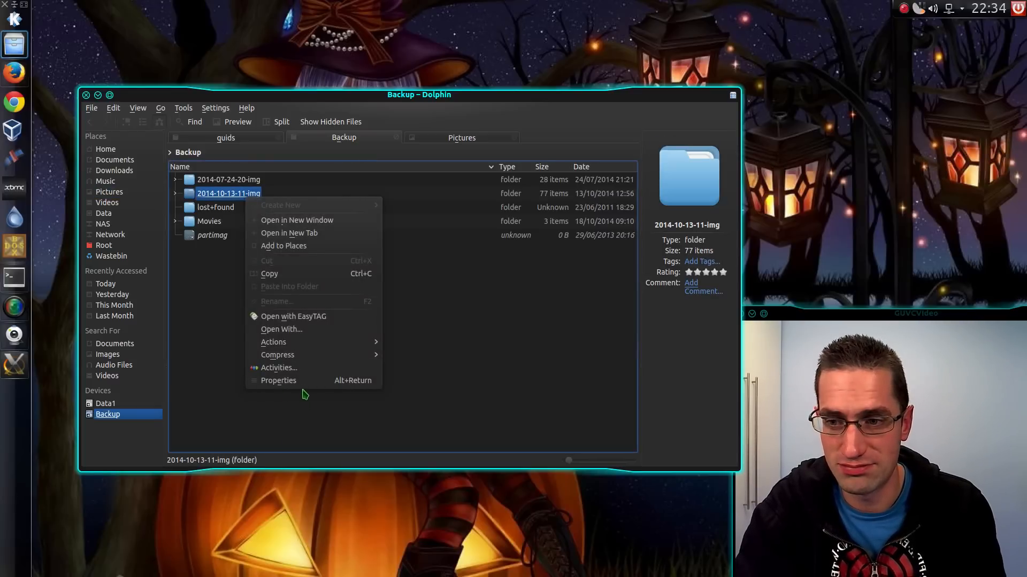
pyautogui.click(278, 380)
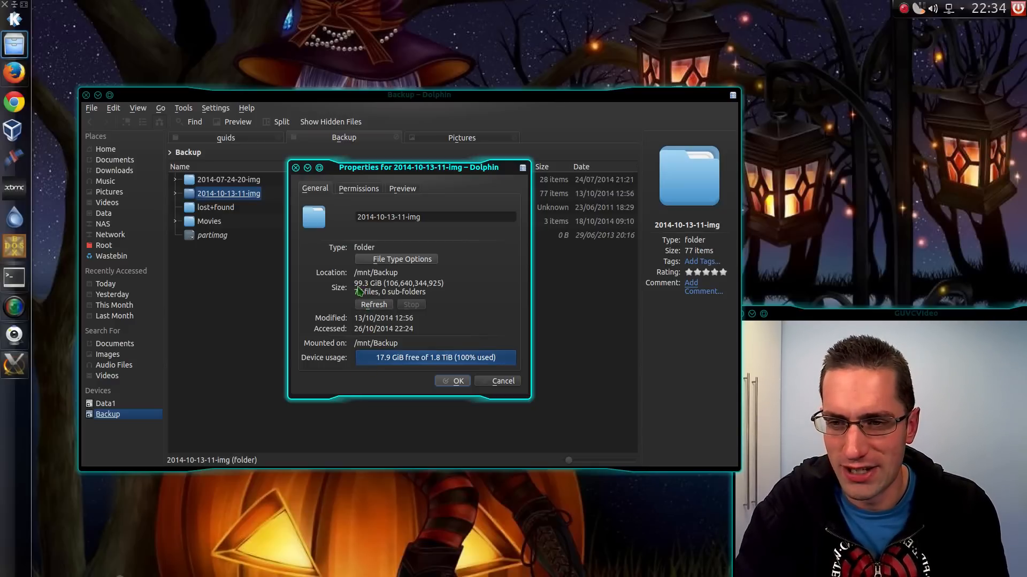
pyautogui.moveTo(441, 285)
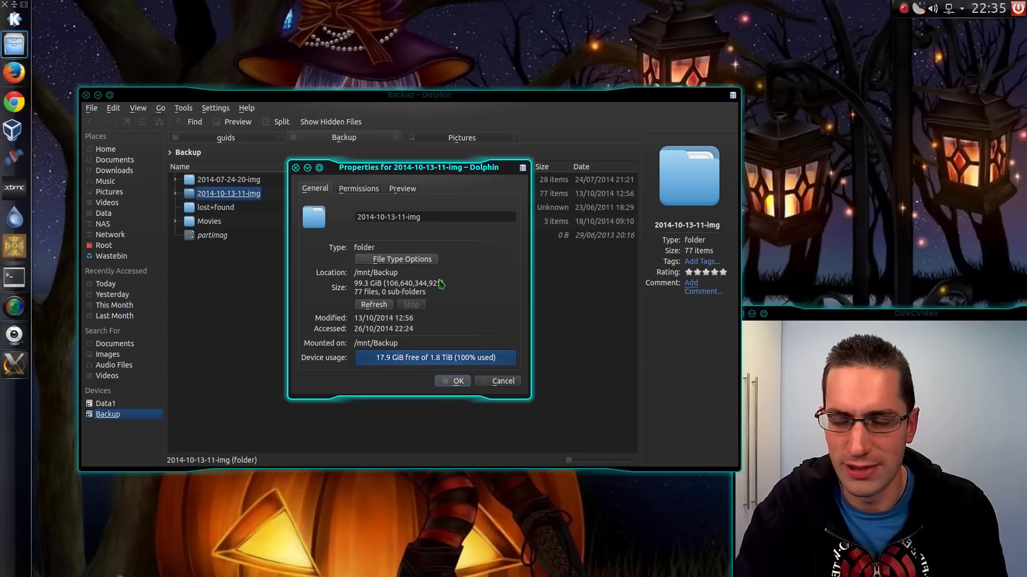
pyautogui.moveTo(454, 290)
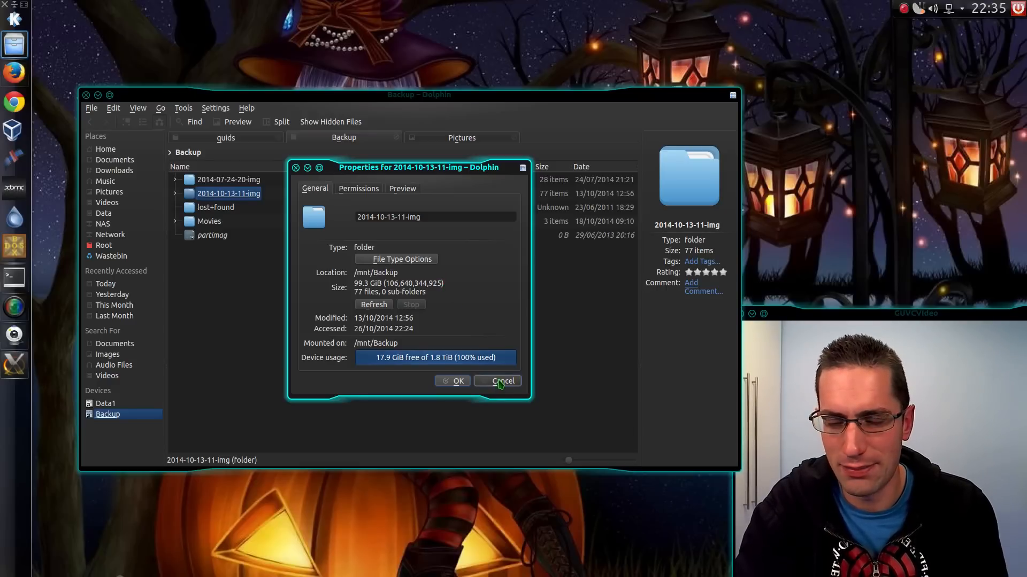
pyautogui.click(500, 382)
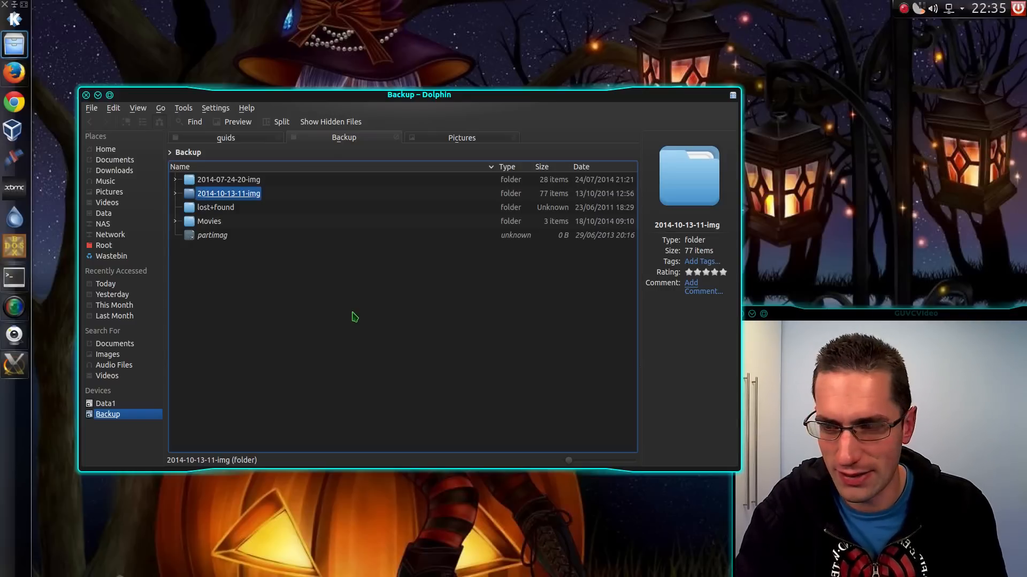
pyautogui.moveTo(354, 296)
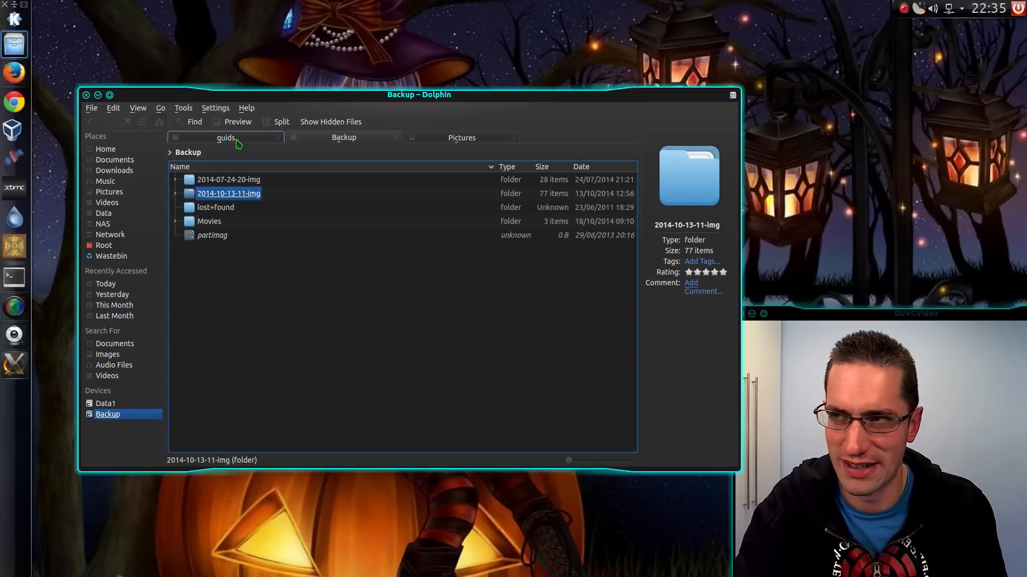
# Step: Switch Dolphin back to the Home folder view
pyautogui.click(106, 150)
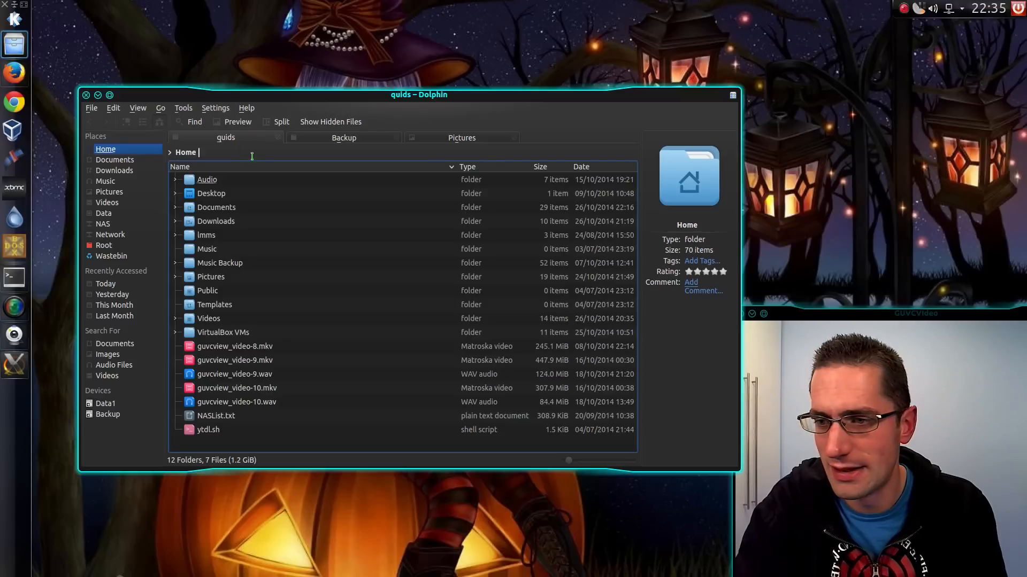
pyautogui.click(234, 347)
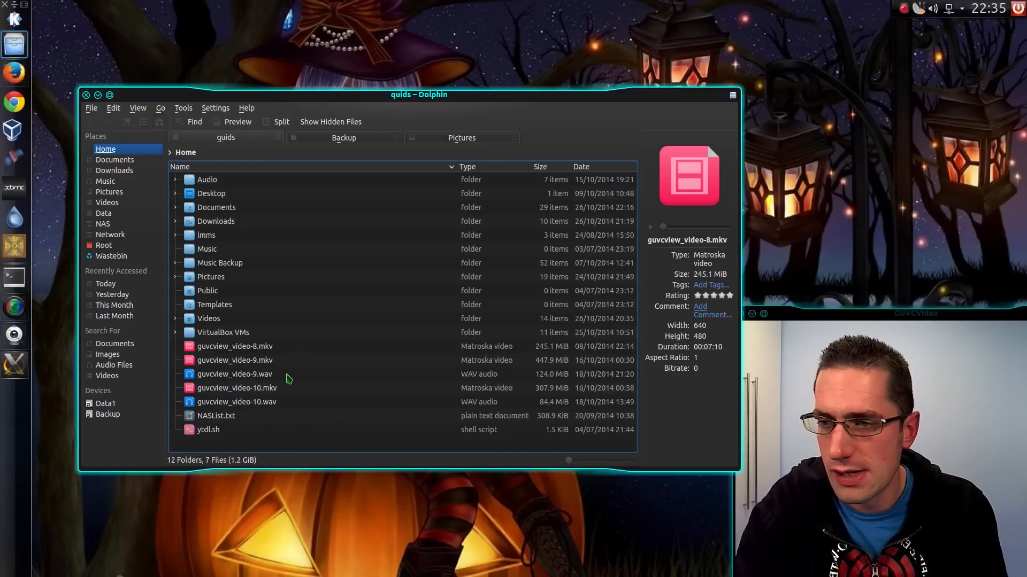
pyautogui.click(234, 359)
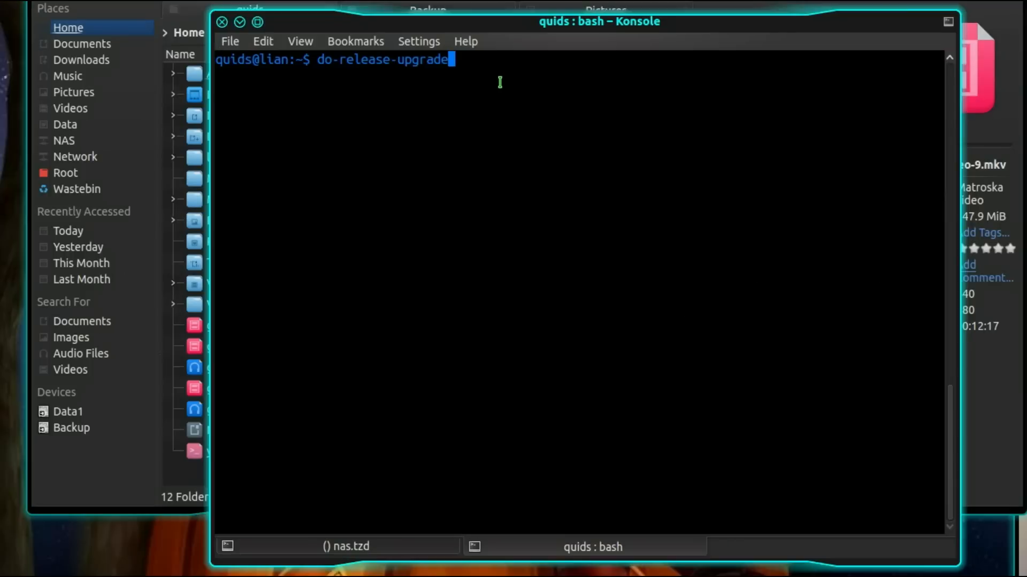
pyautogui.moveTo(495, 222)
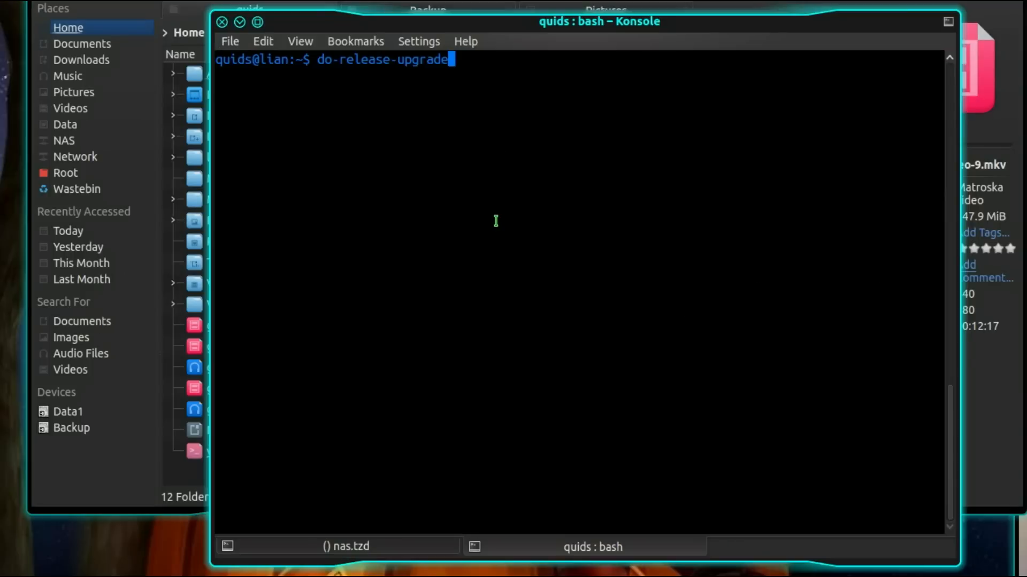
# Step: Show do-release-upgrade help, then run sudo update-manager -d for development releases
pyautogui.write('-d')
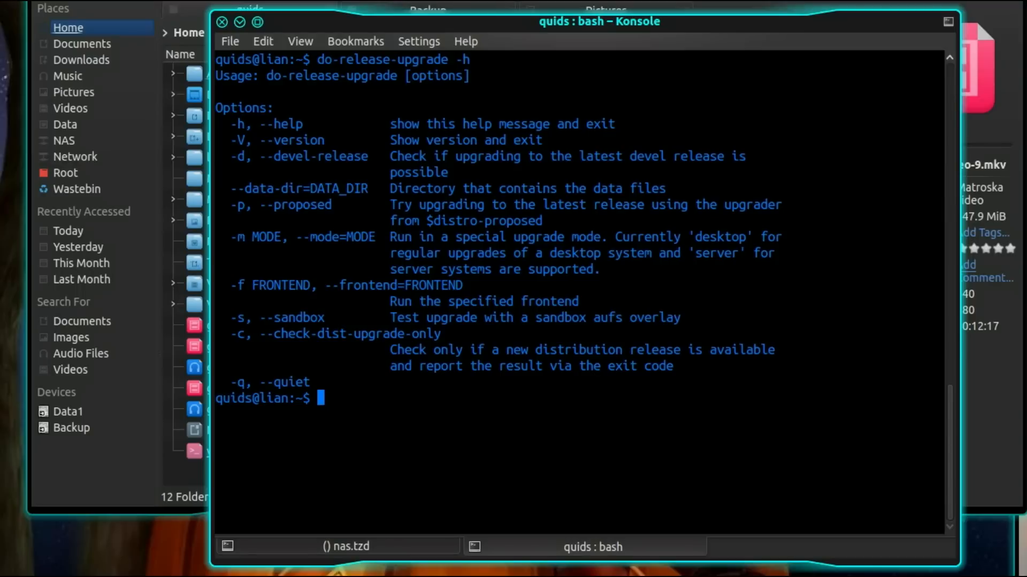
pyautogui.write('up')
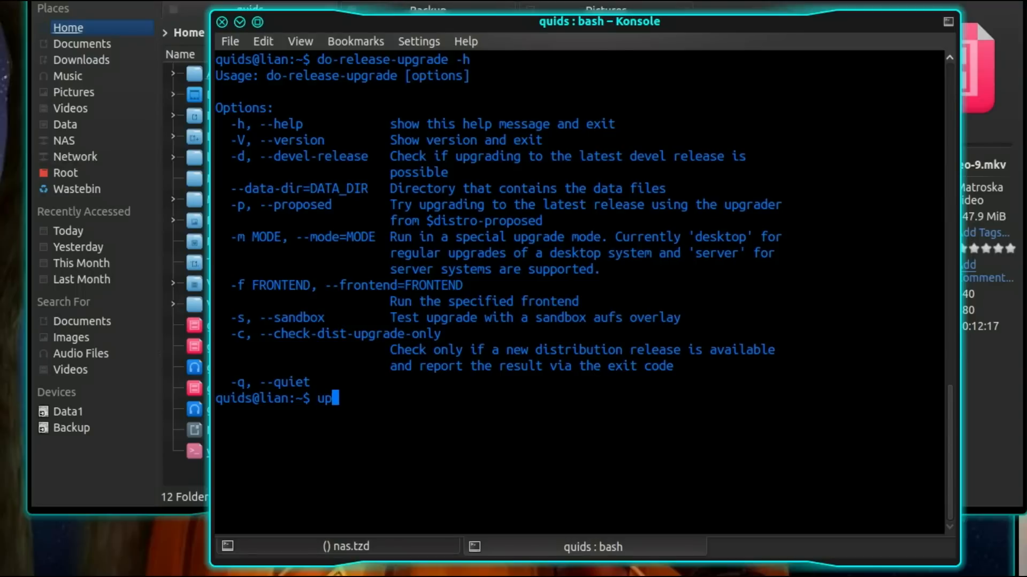
pyautogui.write('date-')
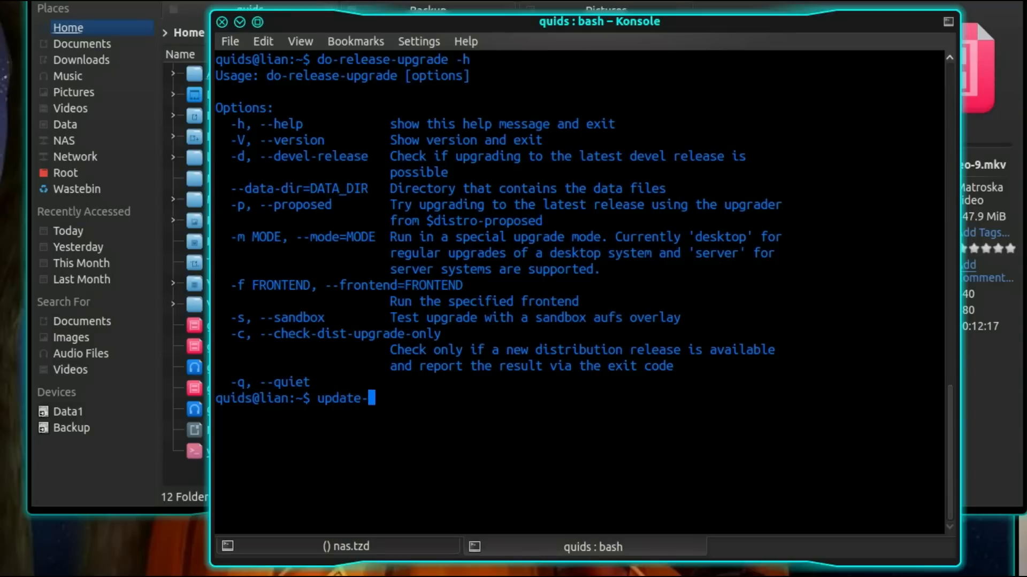
pyautogui.write('manager')
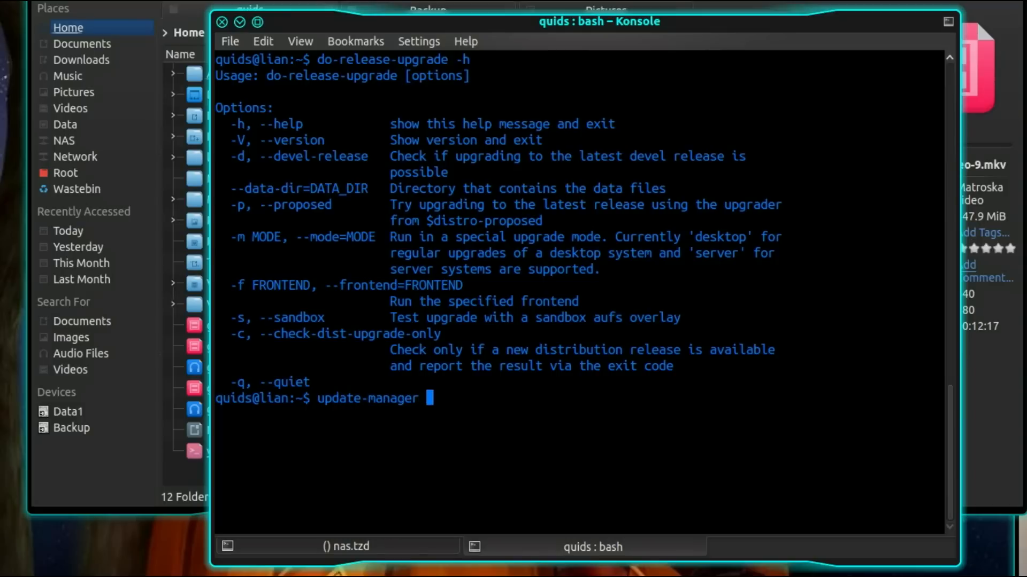
pyautogui.write('-d')
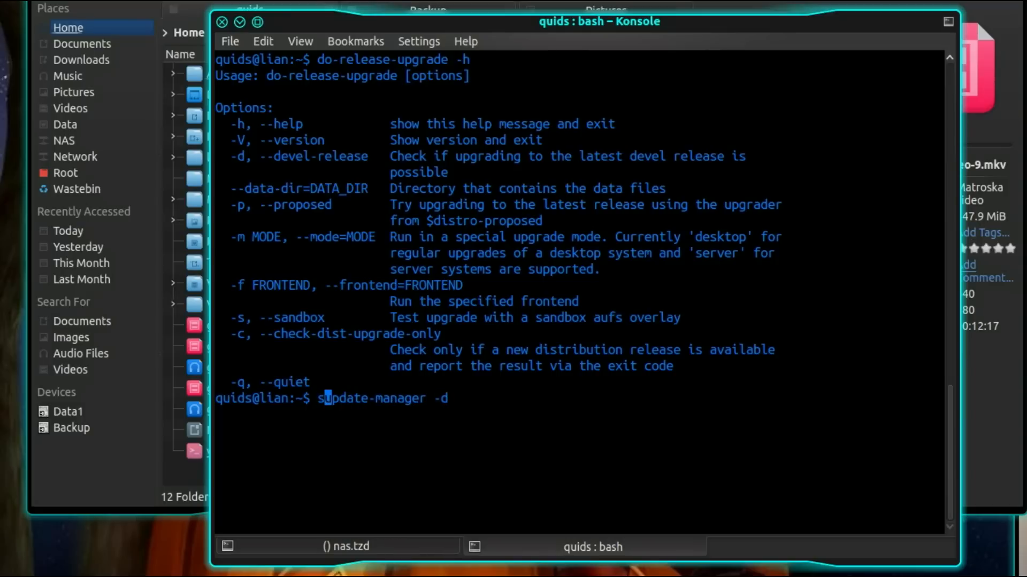
pyautogui.write('udo')
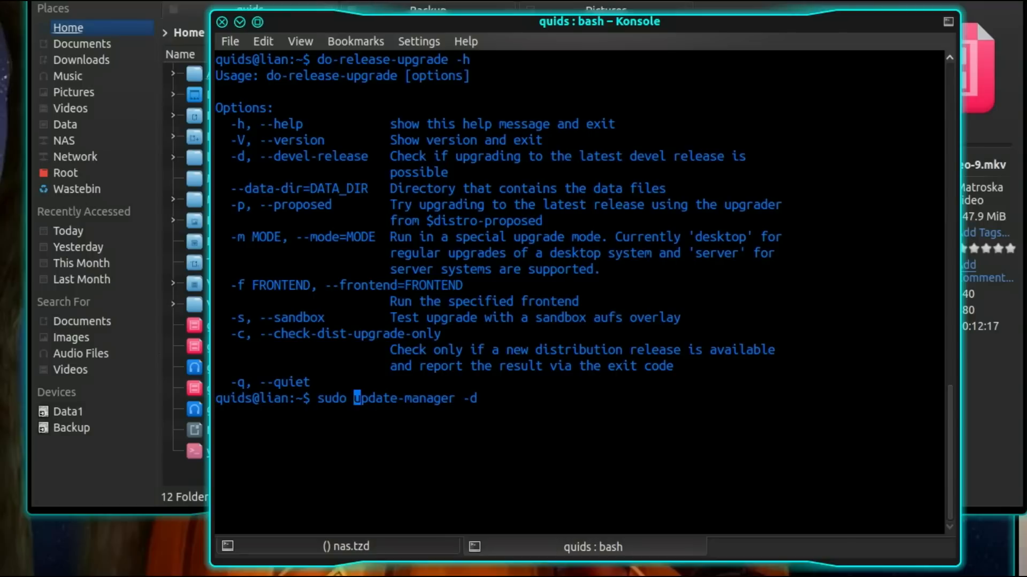
pyautogui.press('Return')
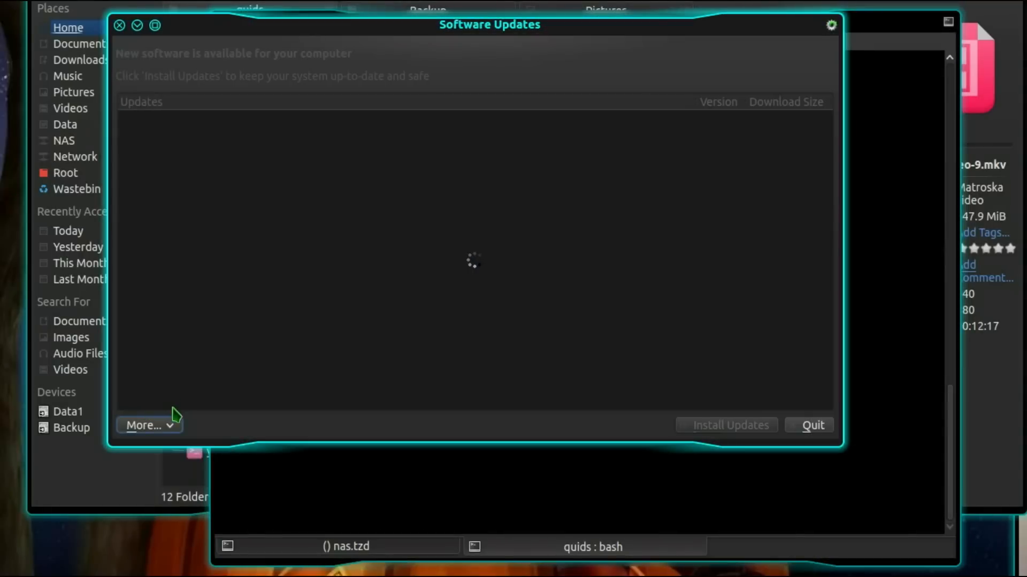
# Step: Open Muon Update Manager's More > Preferences to view the Notifications settings
pyautogui.click(146, 425)
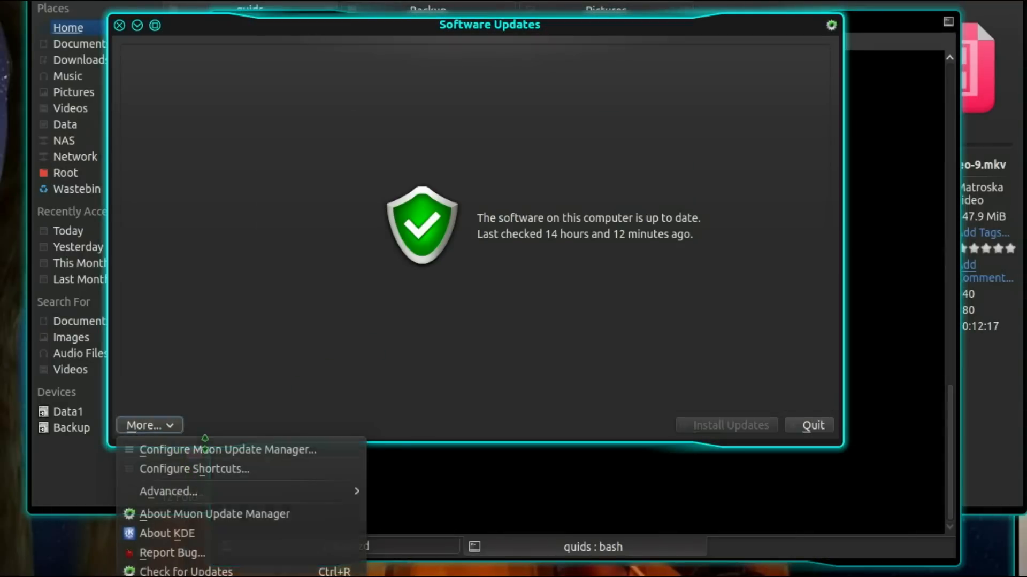
pyautogui.click(227, 449)
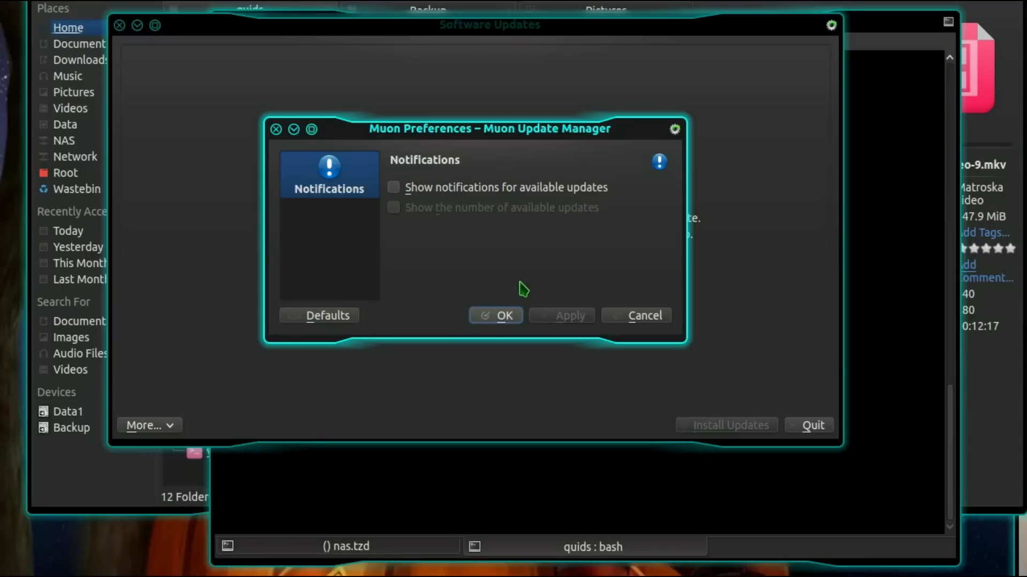
pyautogui.moveTo(374, 235)
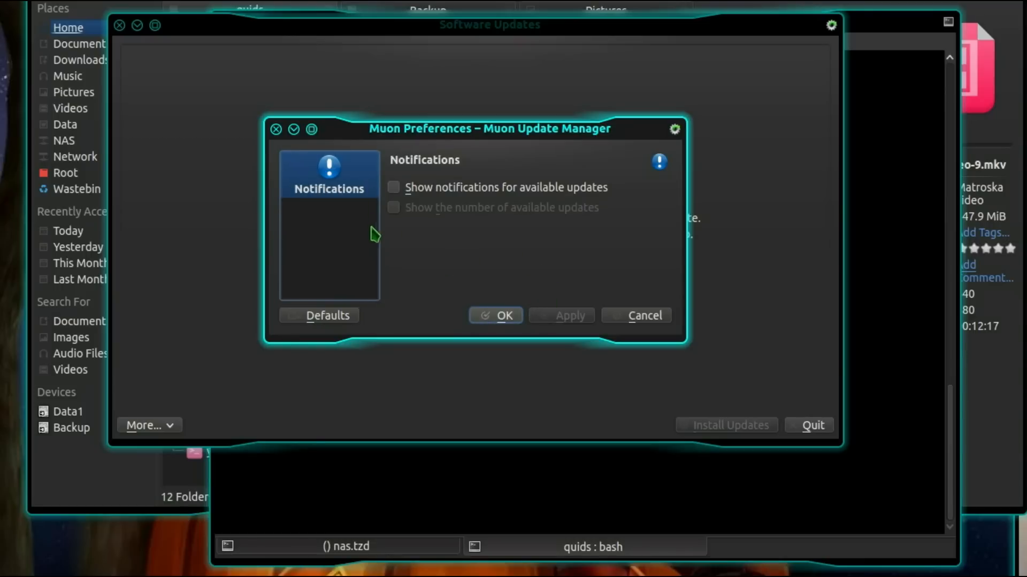
pyautogui.click(644, 315)
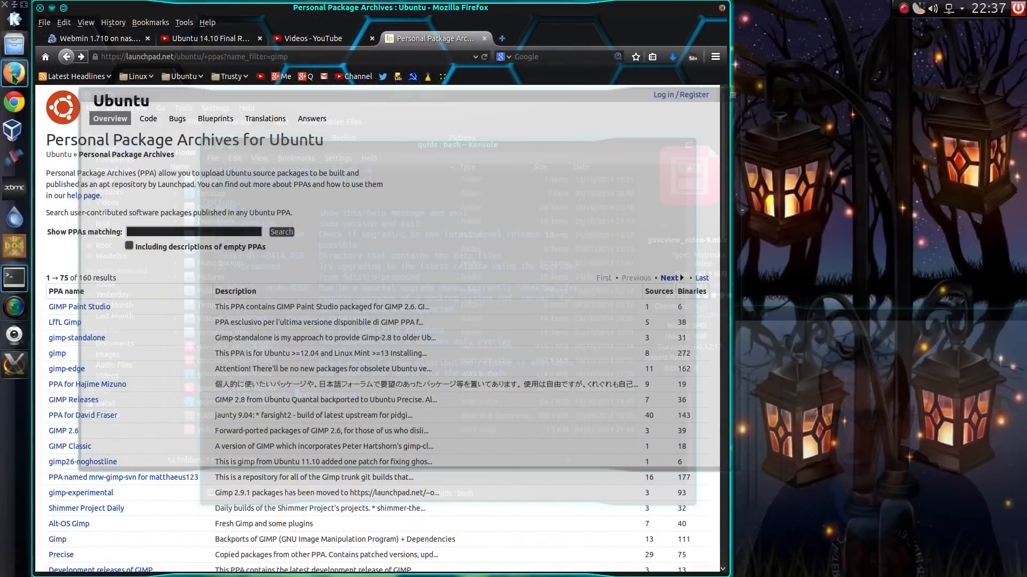
# Step: Switch to the Firefox tab listing Launchpad PPAs filtered by 'gimp'
pyautogui.click(317, 38)
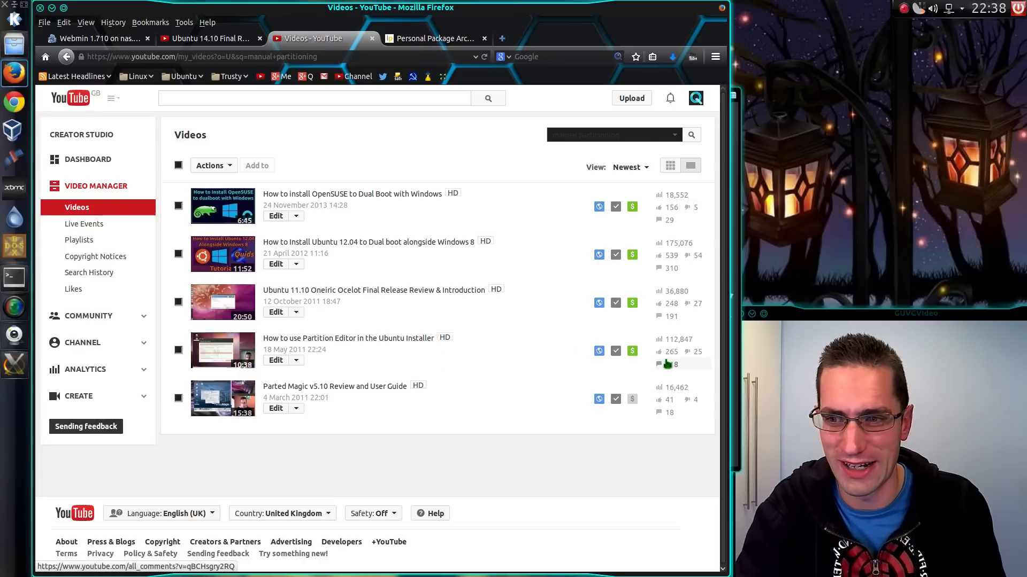
pyautogui.moveTo(660, 364)
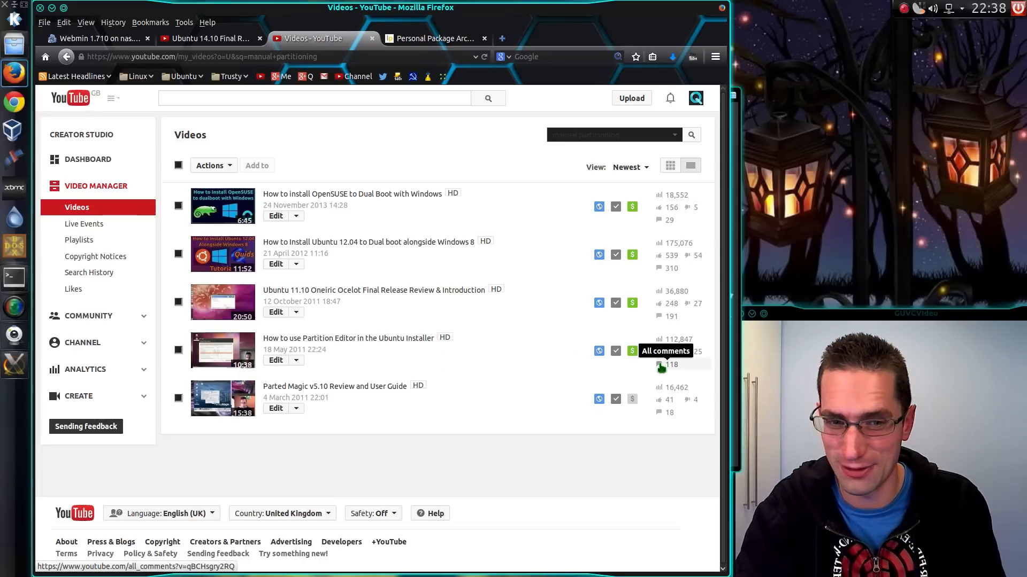
pyautogui.moveTo(660, 339)
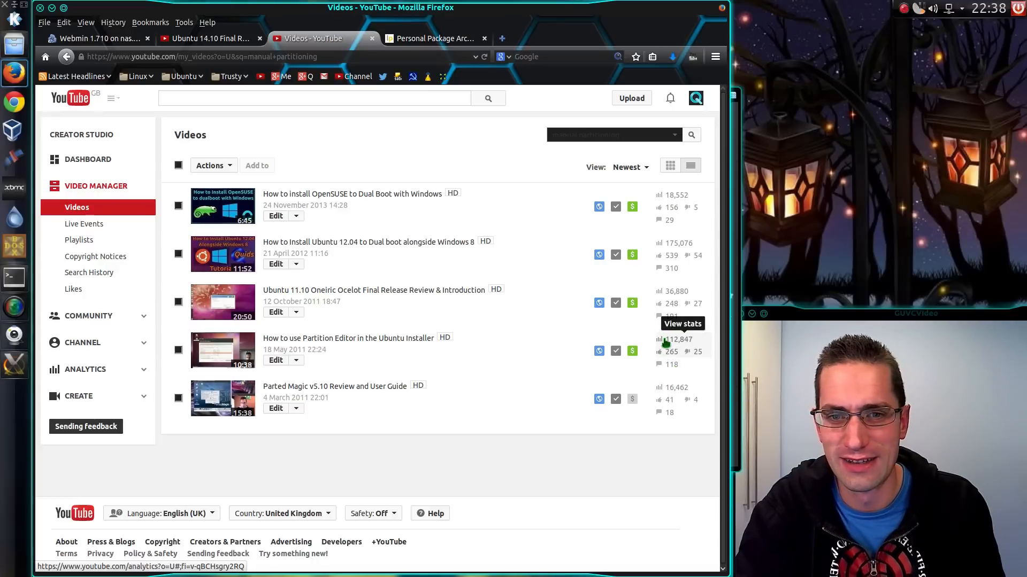
pyautogui.moveTo(522, 269)
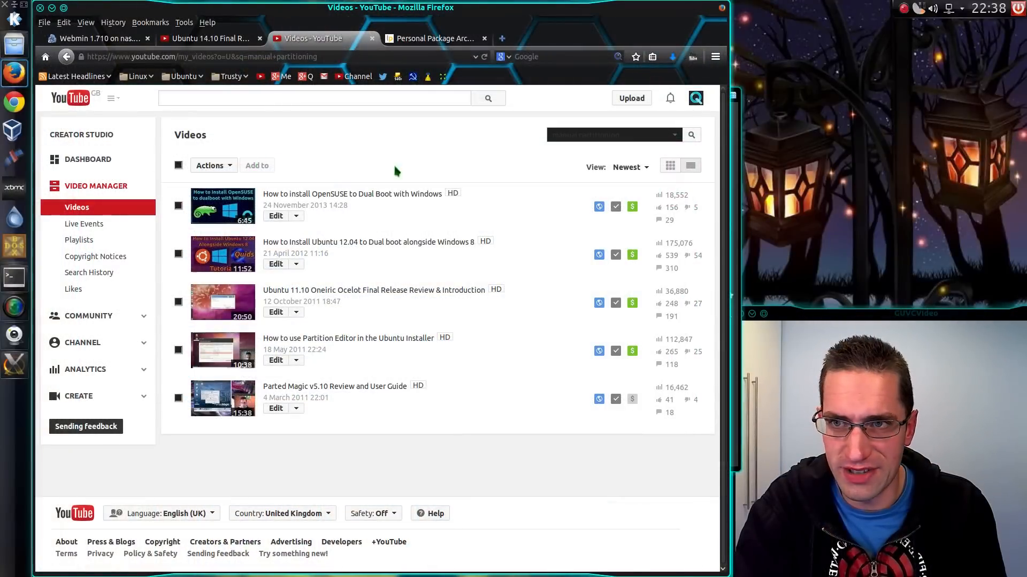
pyautogui.moveTo(404, 211)
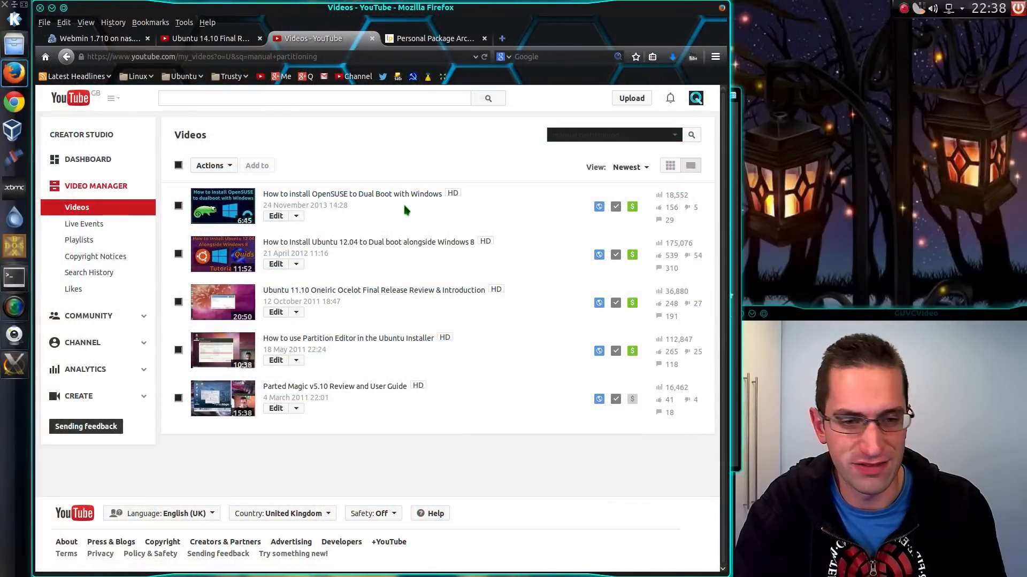
pyautogui.moveTo(384, 215)
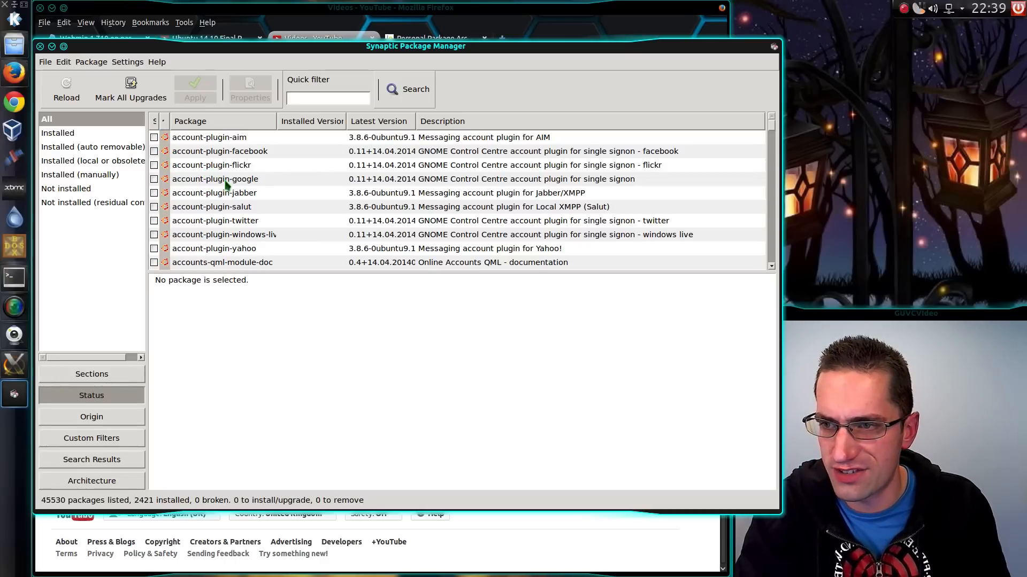
# Step: Scroll down Synaptic's All packages list through the packages starting with a
pyautogui.scroll(-3)
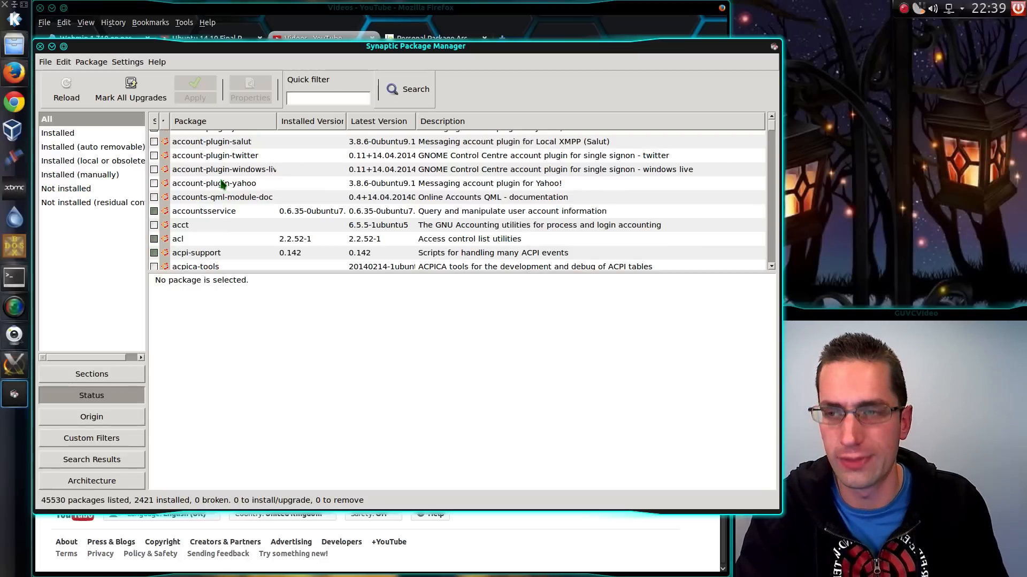
pyautogui.scroll(-3)
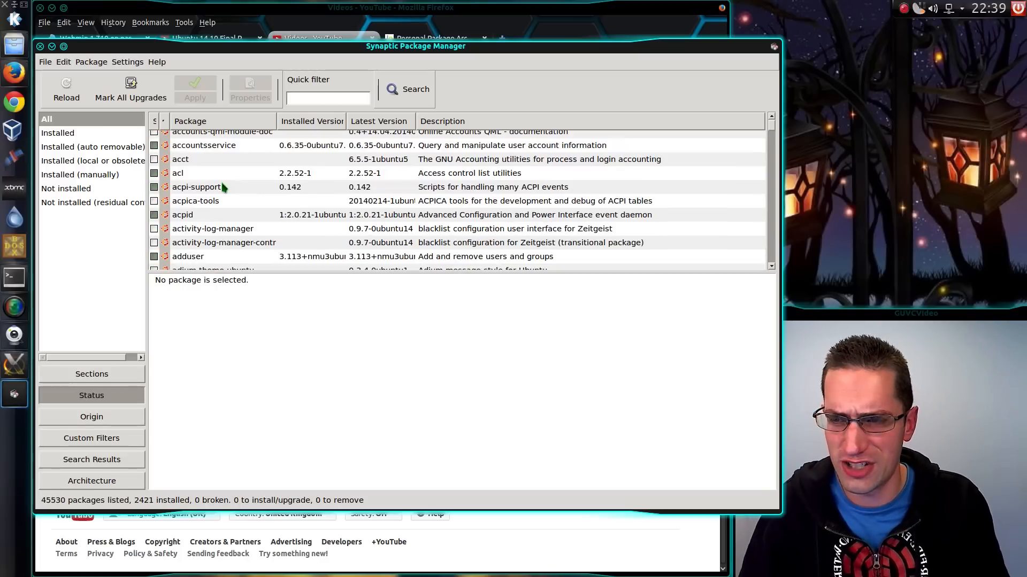
pyautogui.scroll(-3)
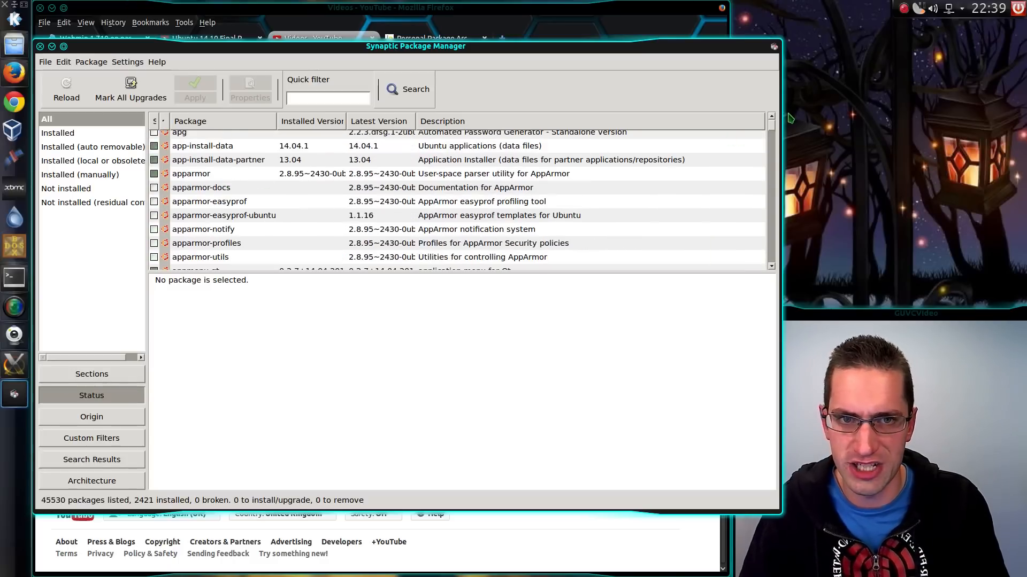
pyautogui.scroll(-3)
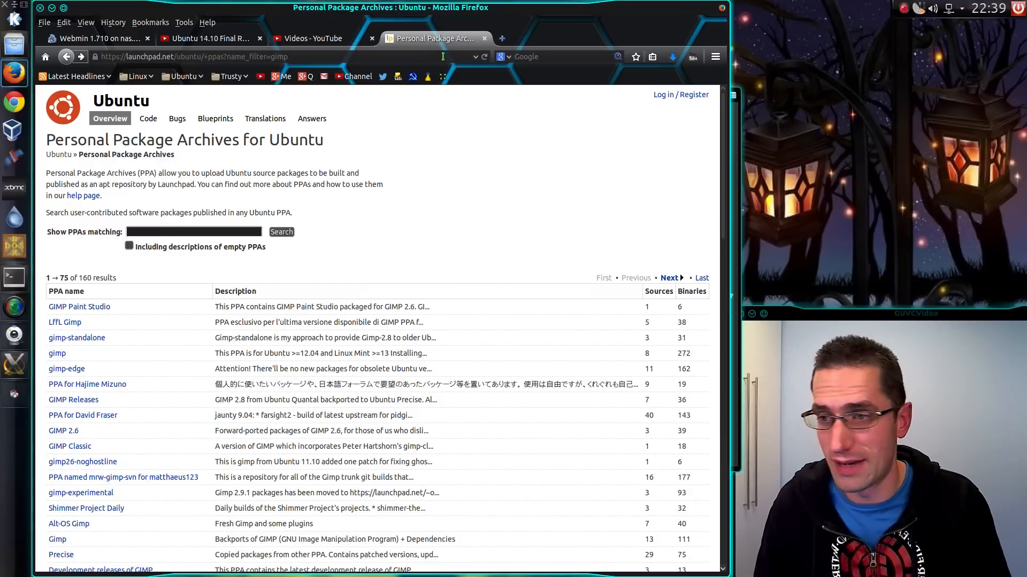
# Step: View the gimp-standalone PPA page, then go back to the gimp PPA results
pyautogui.click(193, 232)
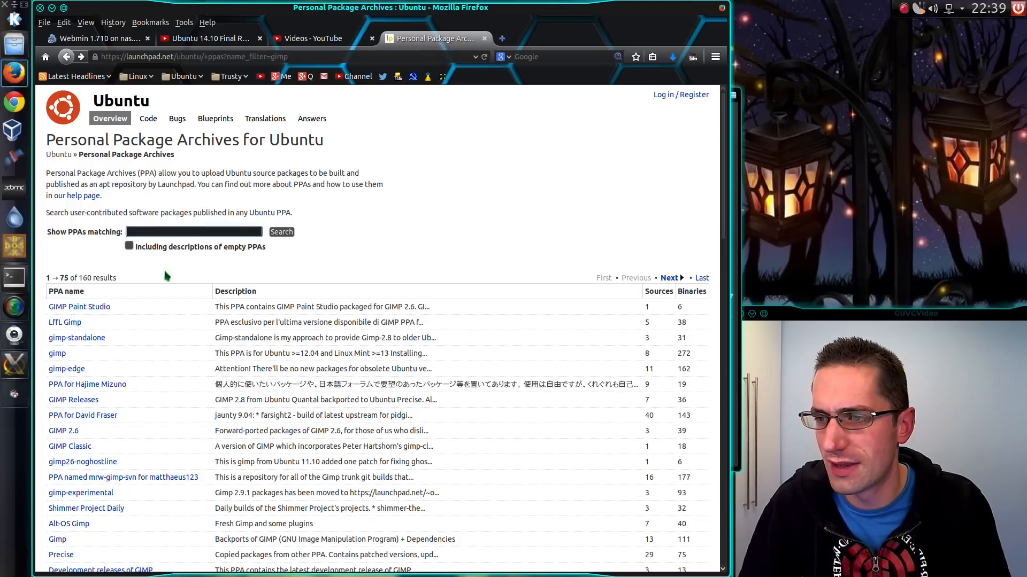
pyautogui.moveTo(56, 353)
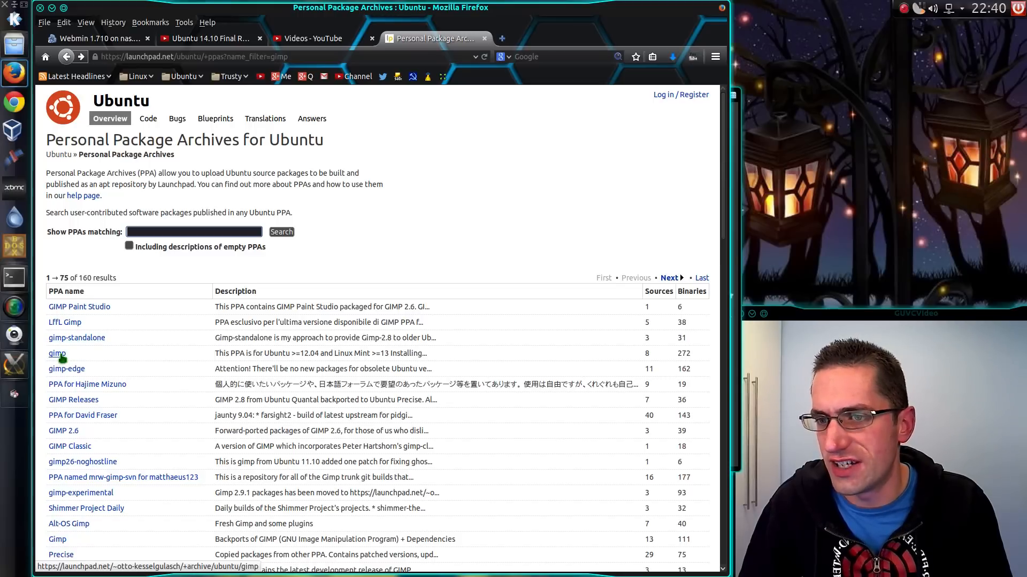
pyautogui.click(76, 337)
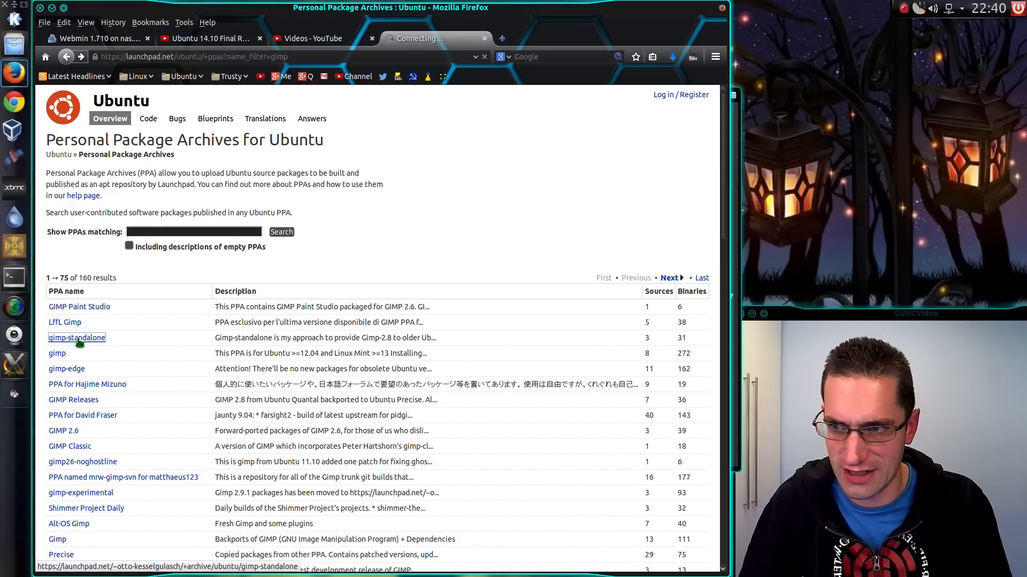
pyautogui.click(76, 337)
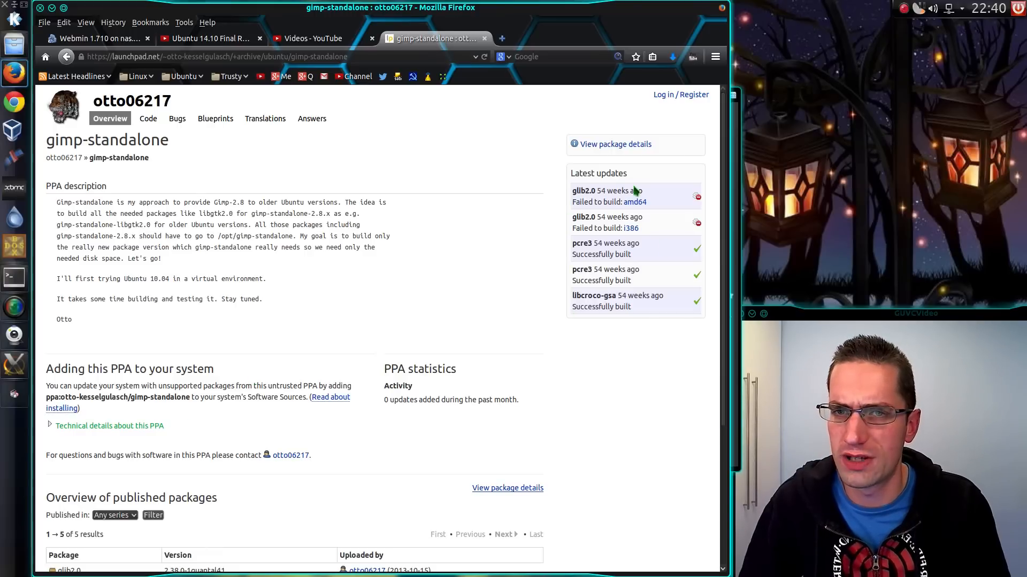
pyautogui.doubleClick(606, 190)
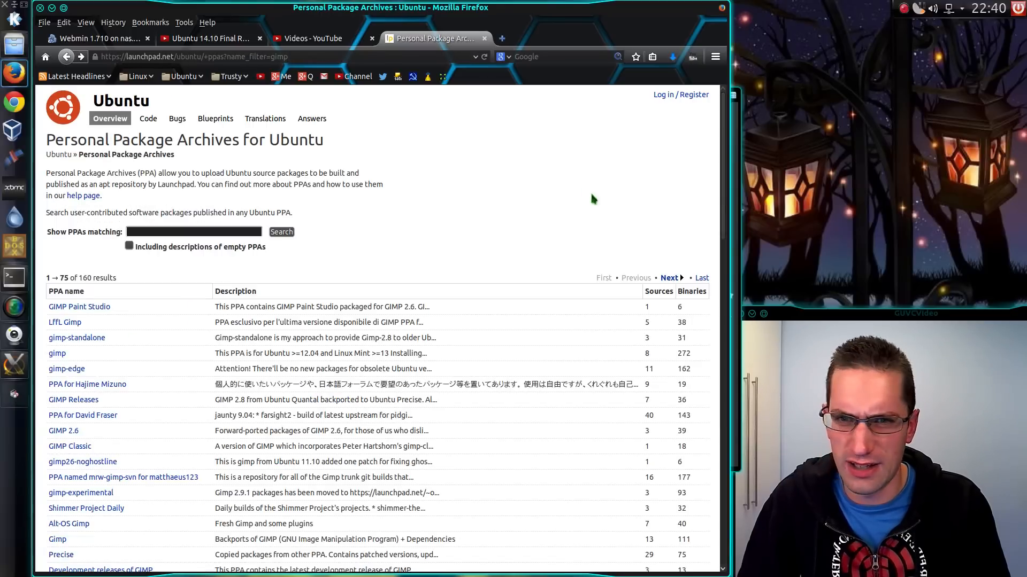
pyautogui.moveTo(56, 353)
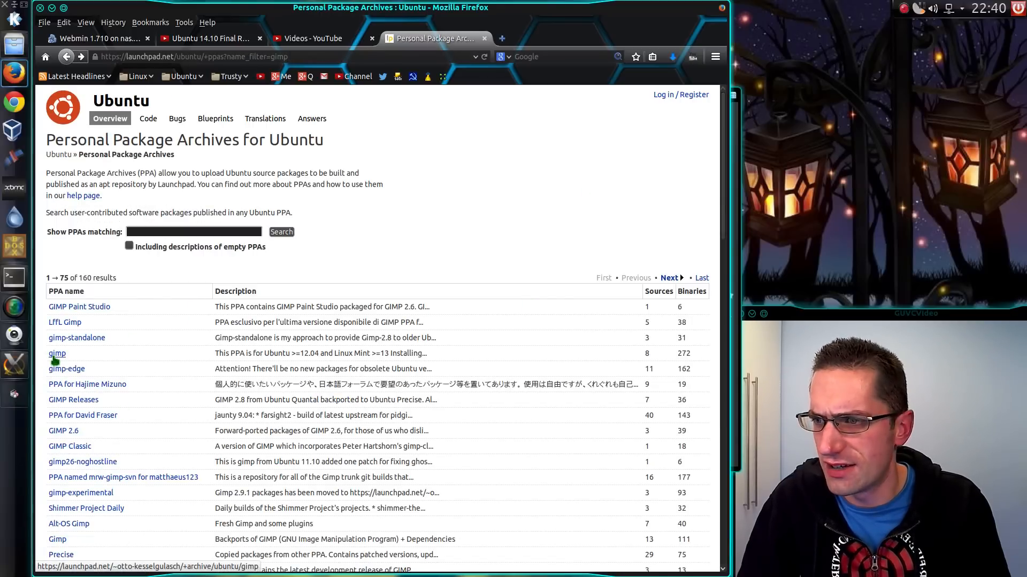
# Step: Open the otto-kesselgulasch GIMP PPA and filter published packages to Precise, showing 8
pyautogui.click(58, 353)
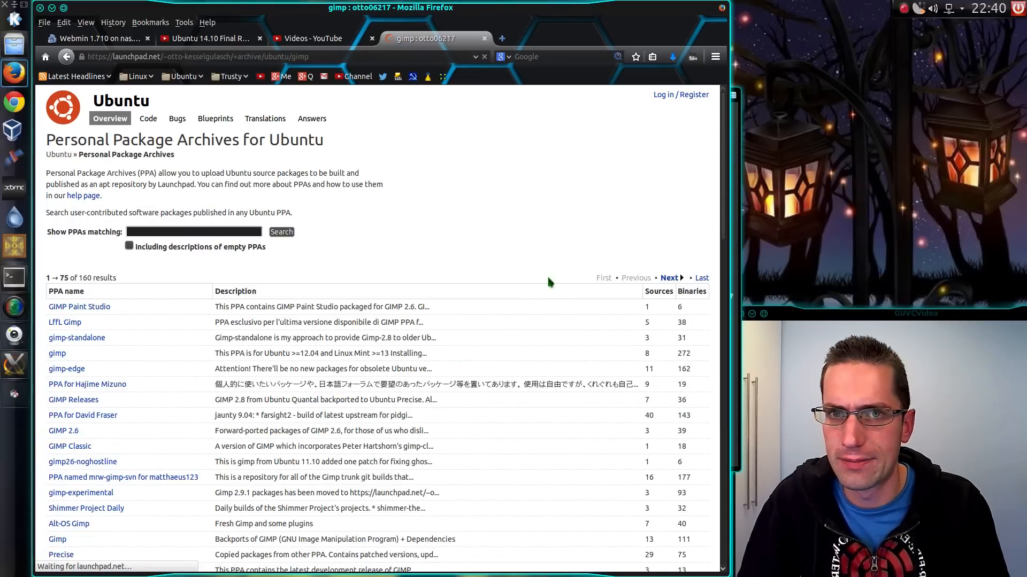
pyautogui.click(57, 353)
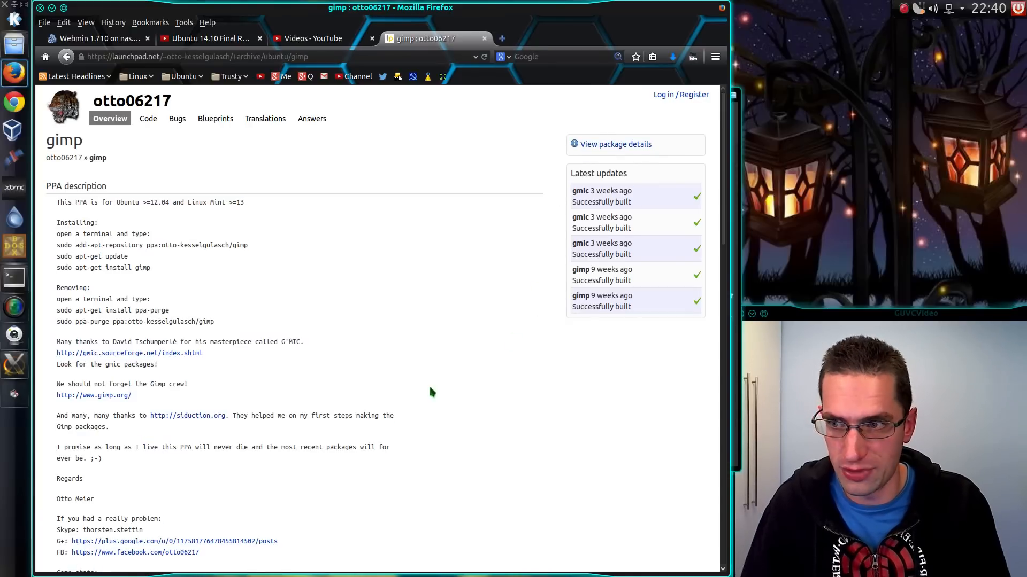
pyautogui.scroll(-3)
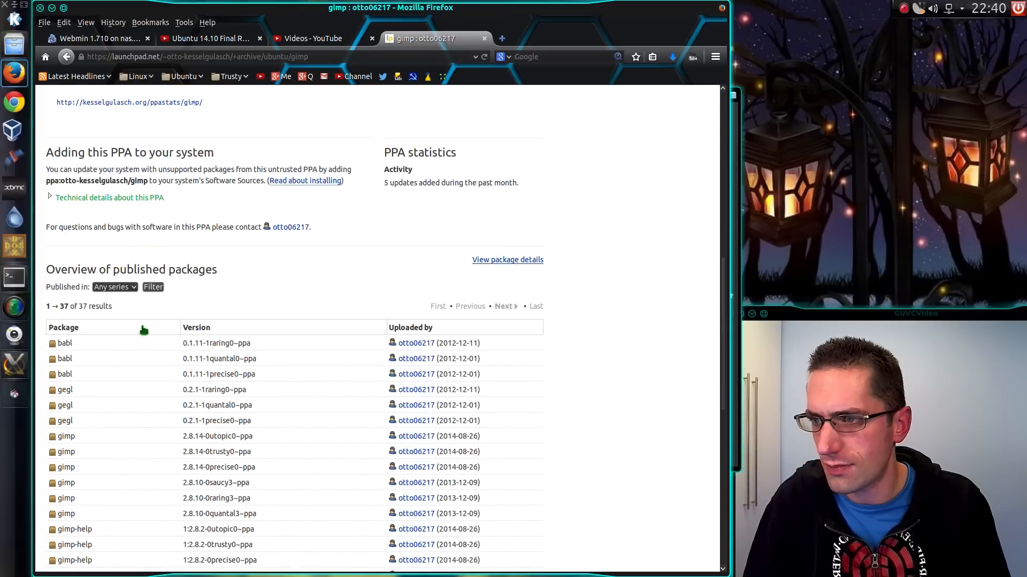
pyautogui.click(114, 205)
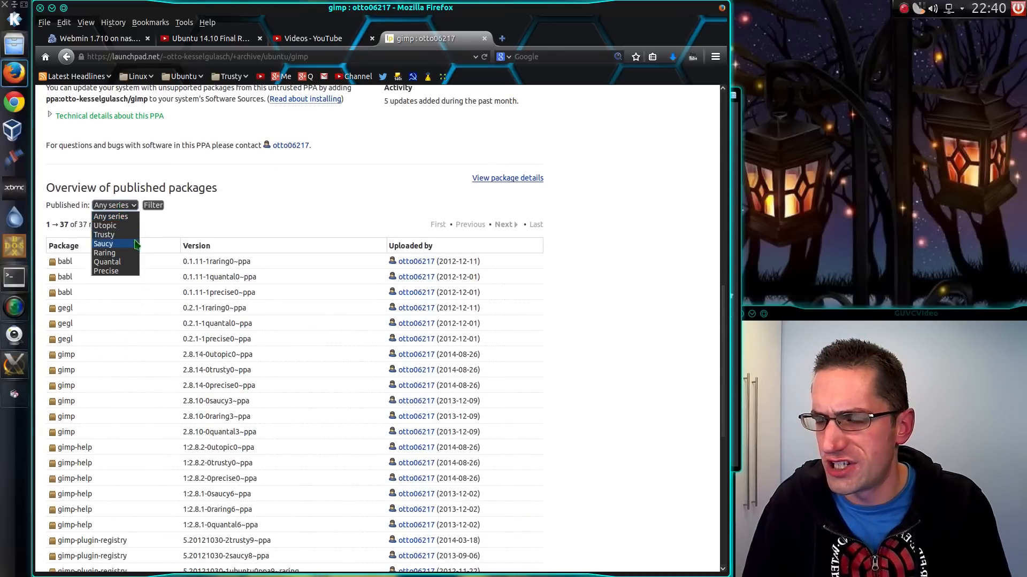
pyautogui.moveTo(104, 234)
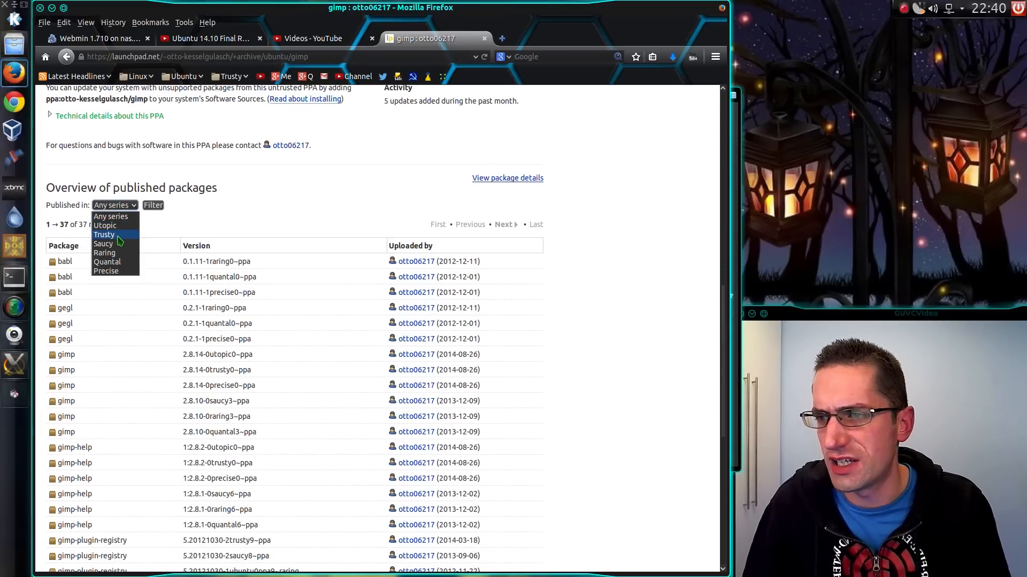
pyautogui.moveTo(116, 278)
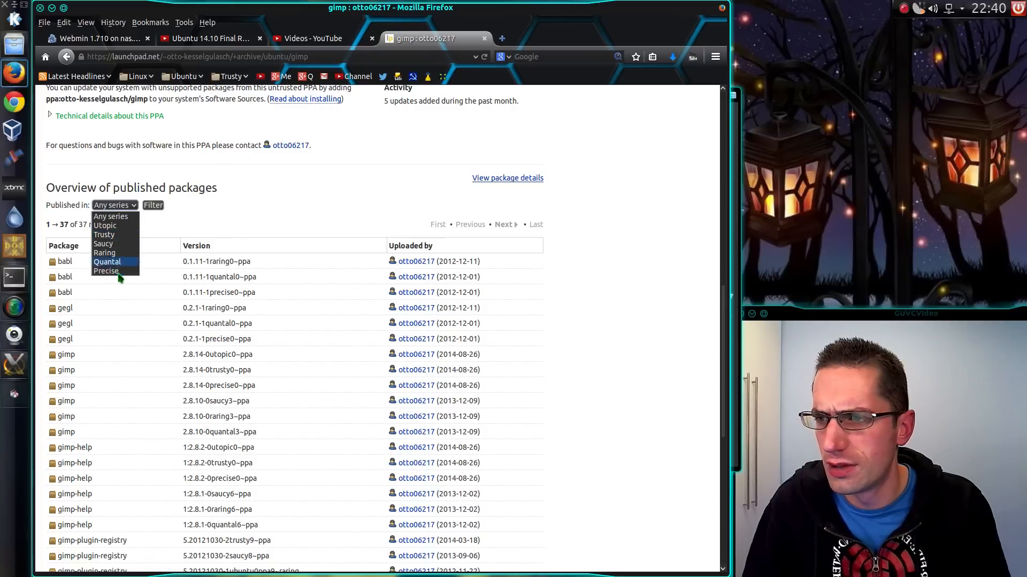
pyautogui.click(106, 271)
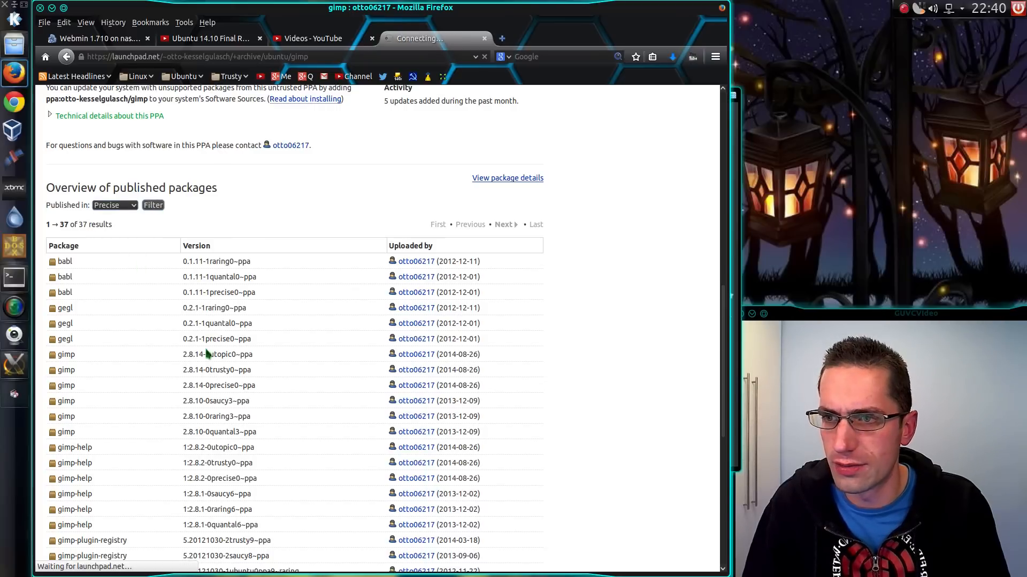
pyautogui.click(153, 205)
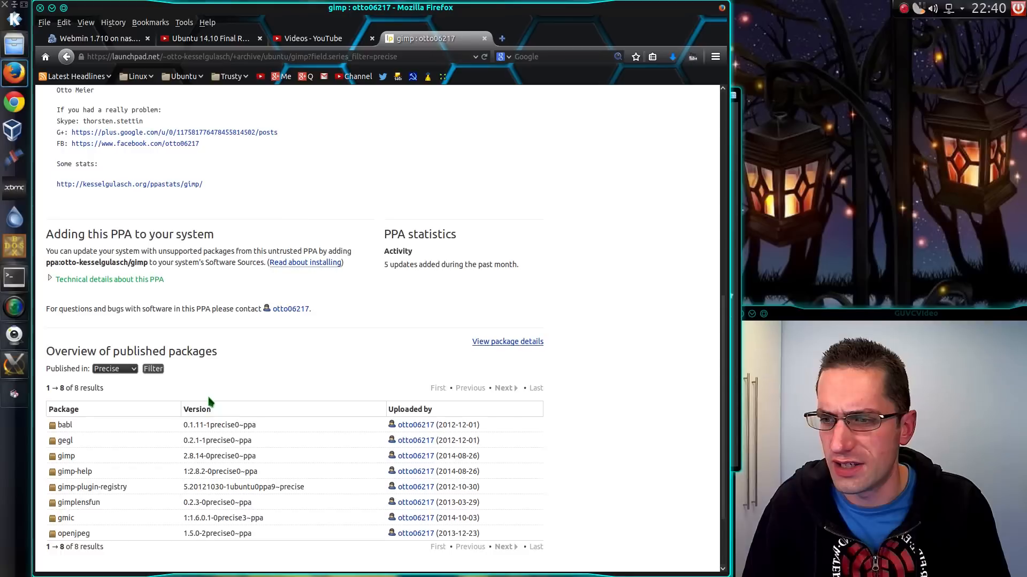
pyautogui.scroll(-3)
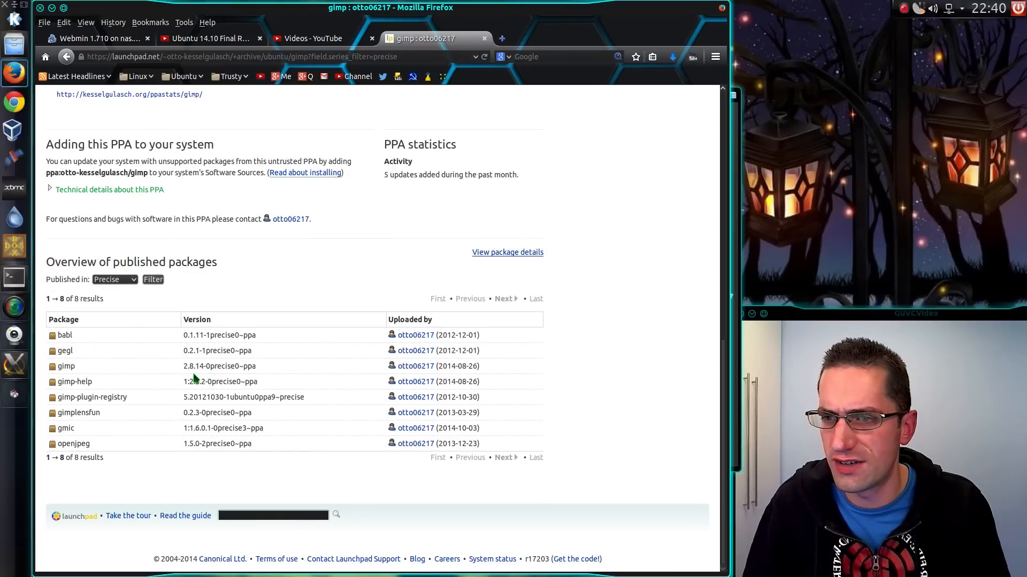
pyautogui.moveTo(312, 294)
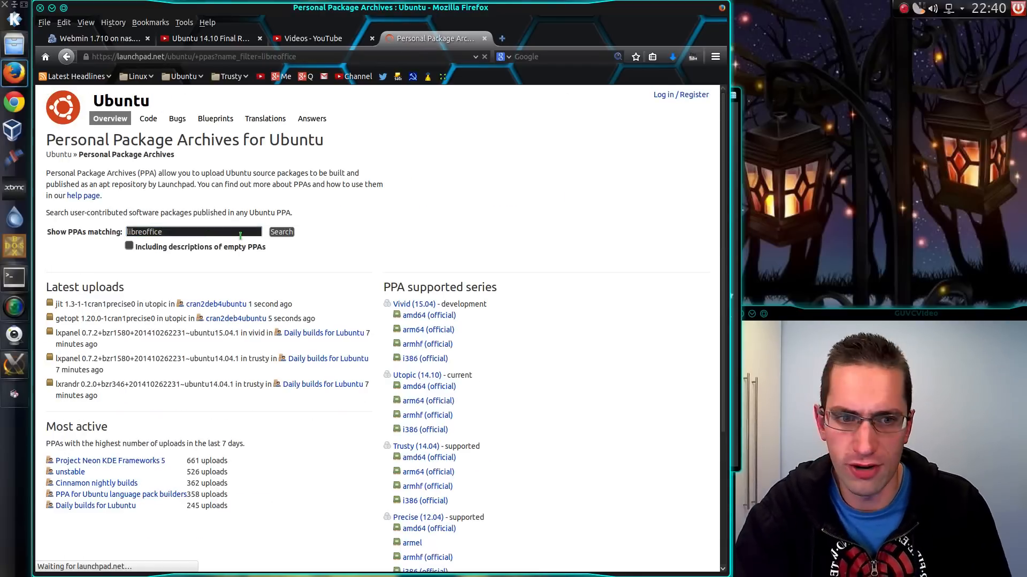
# Step: Search PPAs for libreoffice, open the LibreOffice Packaging PPA, and browse its 44 packages
pyautogui.click(281, 231)
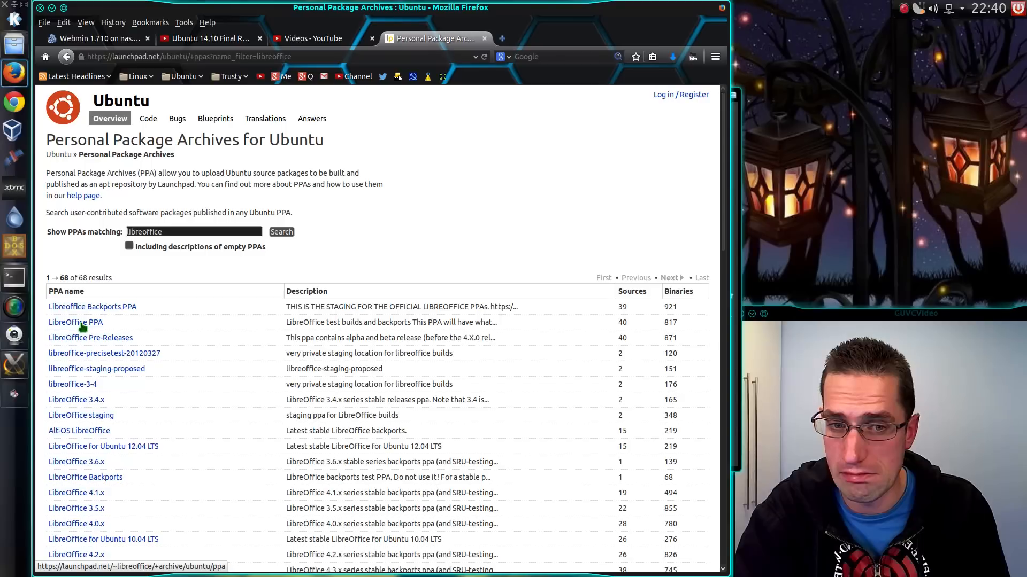
pyautogui.click(75, 322)
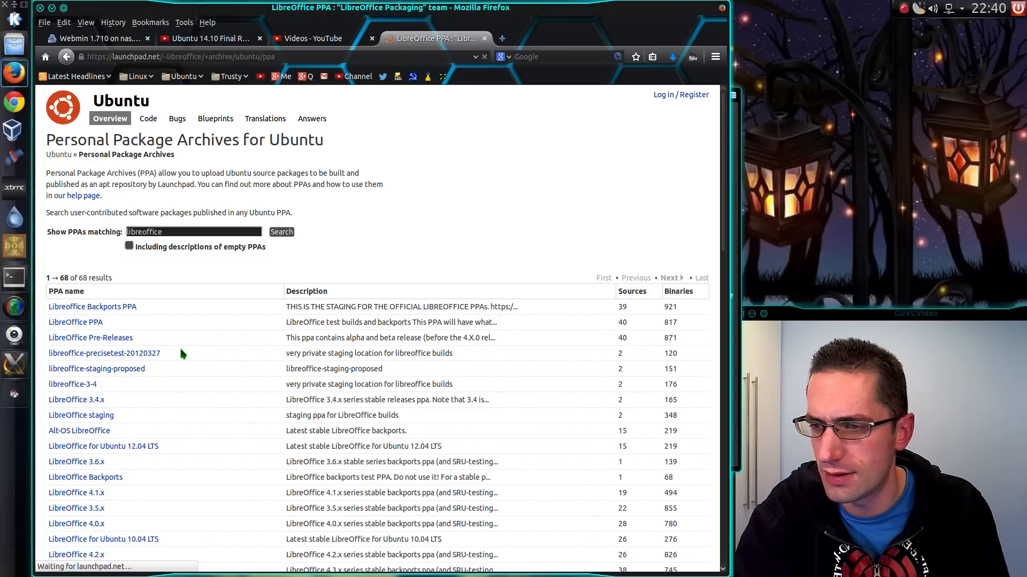
pyautogui.click(75, 322)
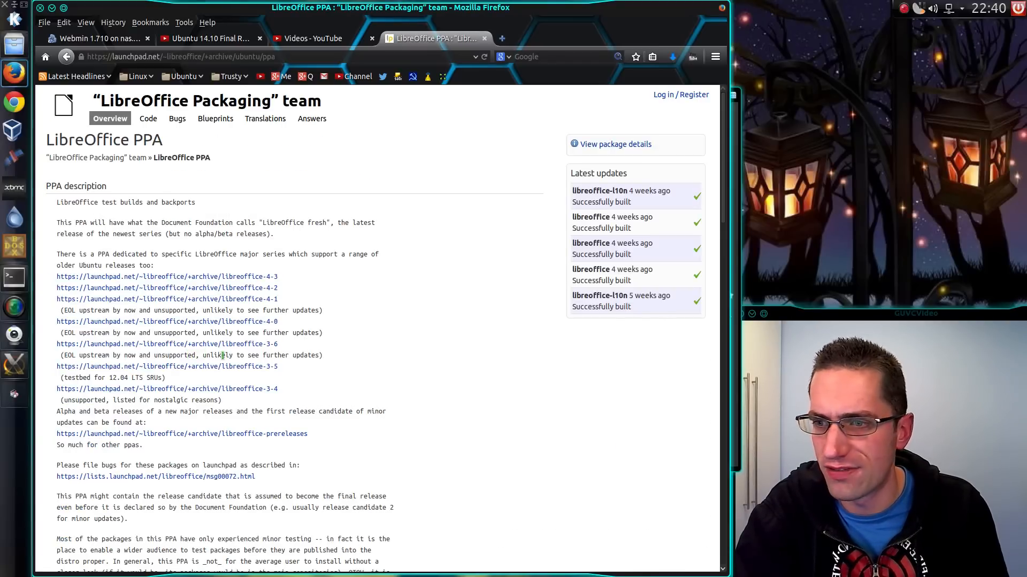
pyautogui.scroll(-3)
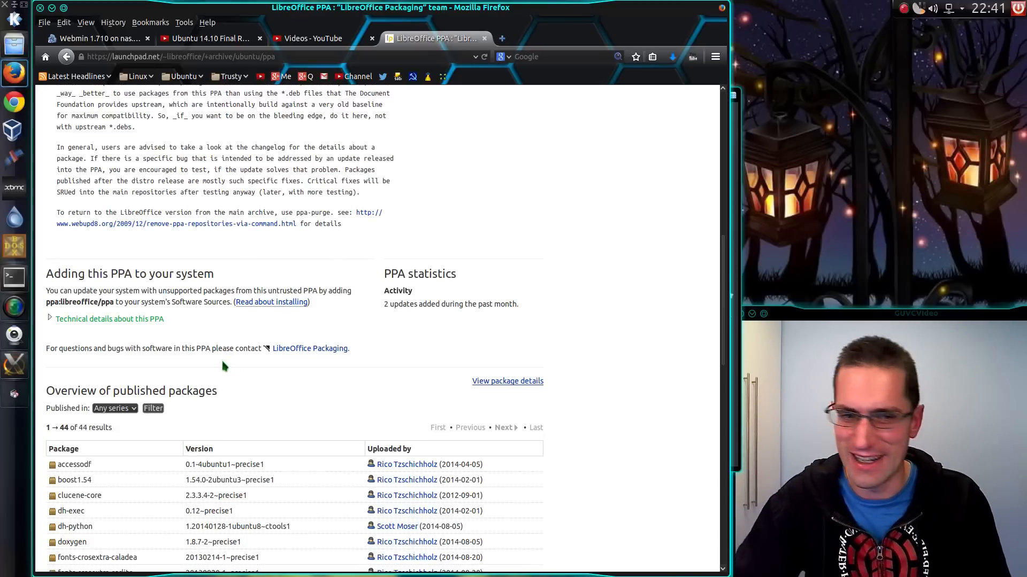
pyautogui.scroll(-3)
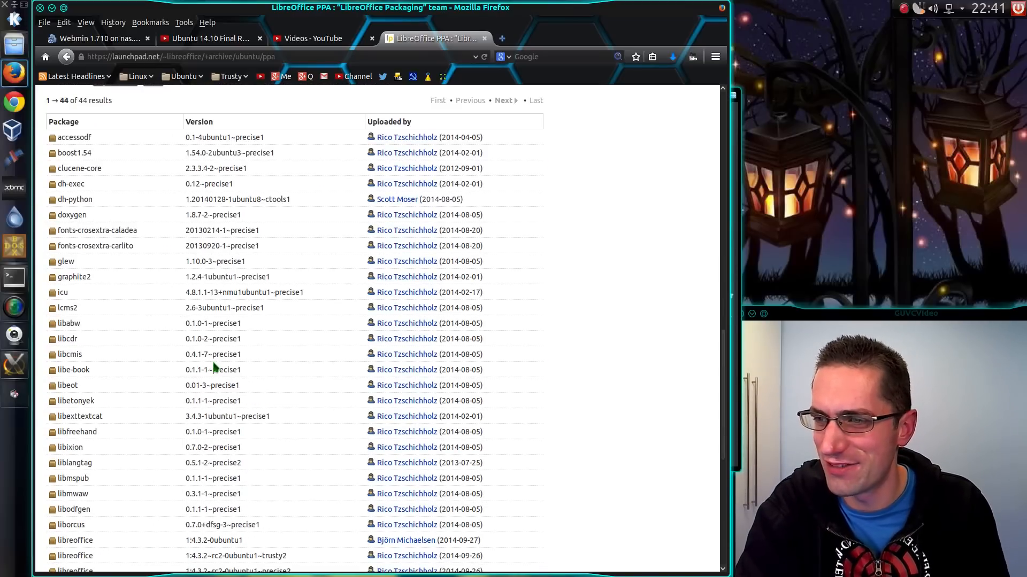
pyautogui.scroll(-3)
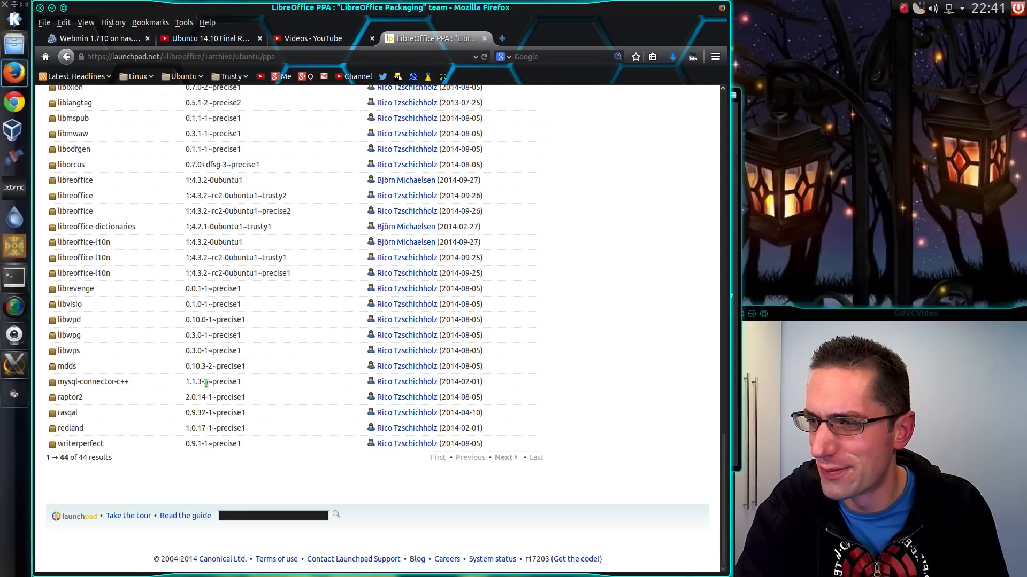
pyautogui.scroll(3)
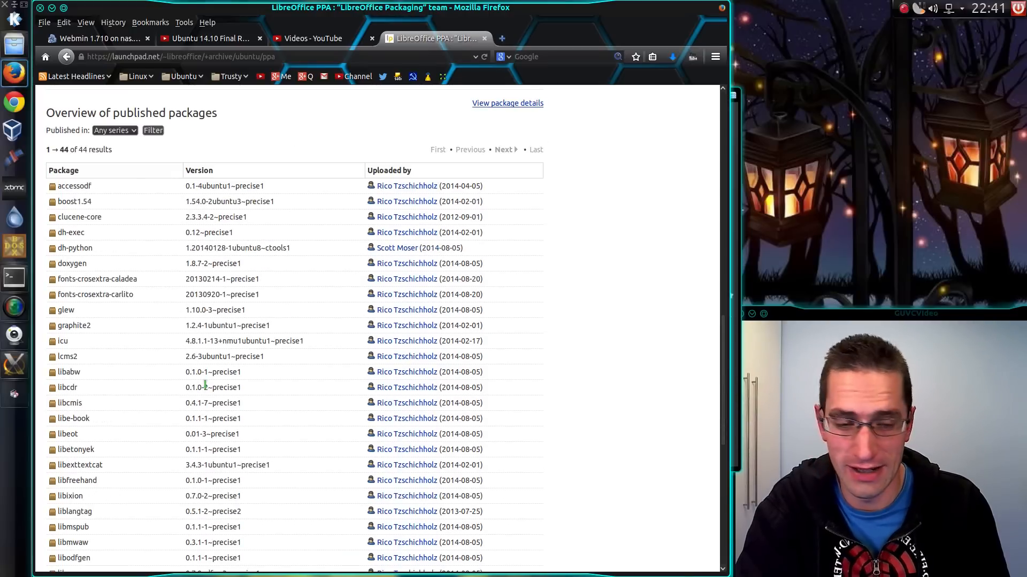
pyautogui.scroll(3)
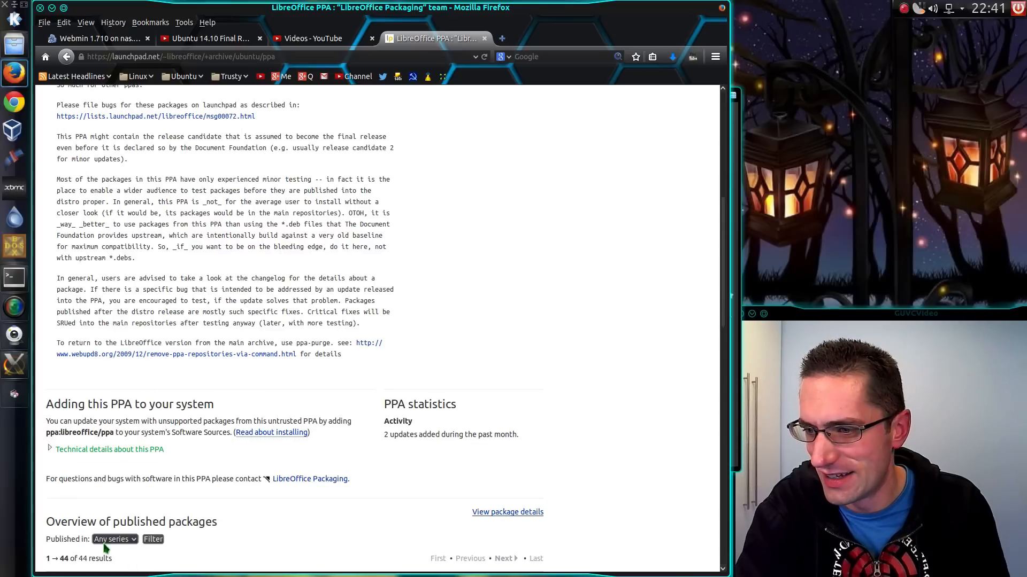
pyautogui.click(114, 539)
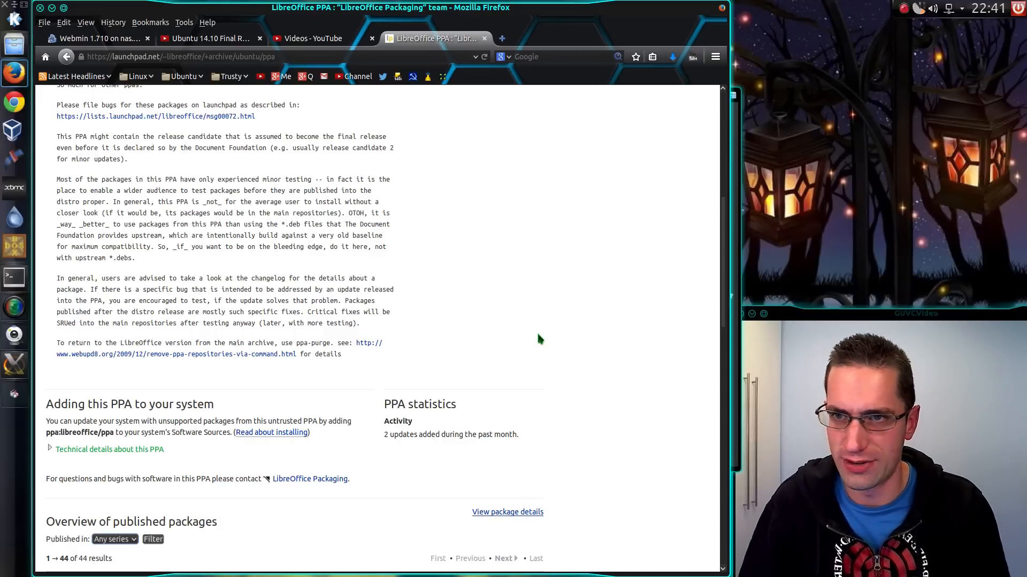
pyautogui.moveTo(557, 177)
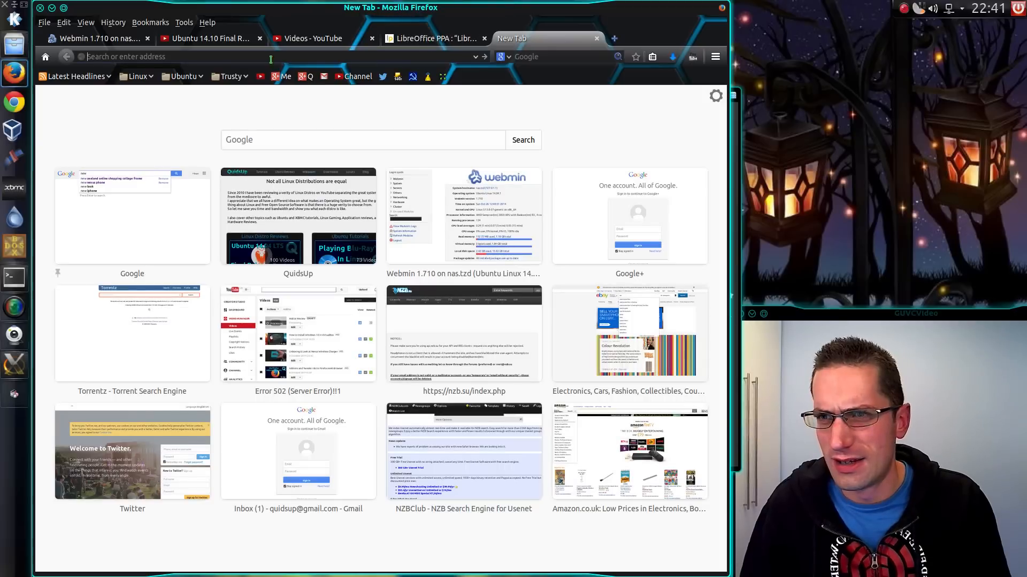
# Step: Load the kernel.ubuntu.com mainline PPA index in a new tab, scrolling to v3.17 builds
pyautogui.write('kernel.ubuntu.com/')
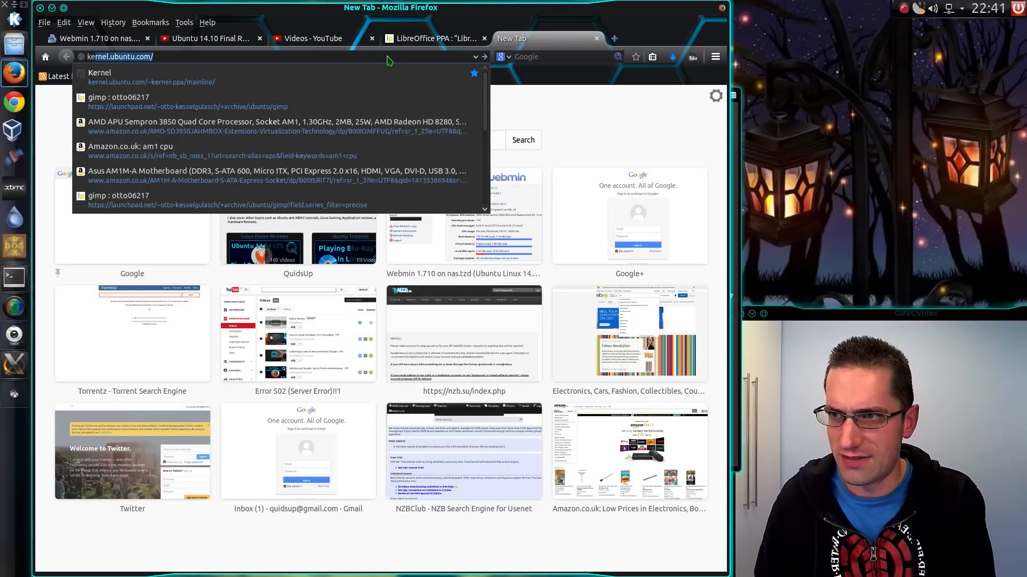
pyautogui.click(152, 77)
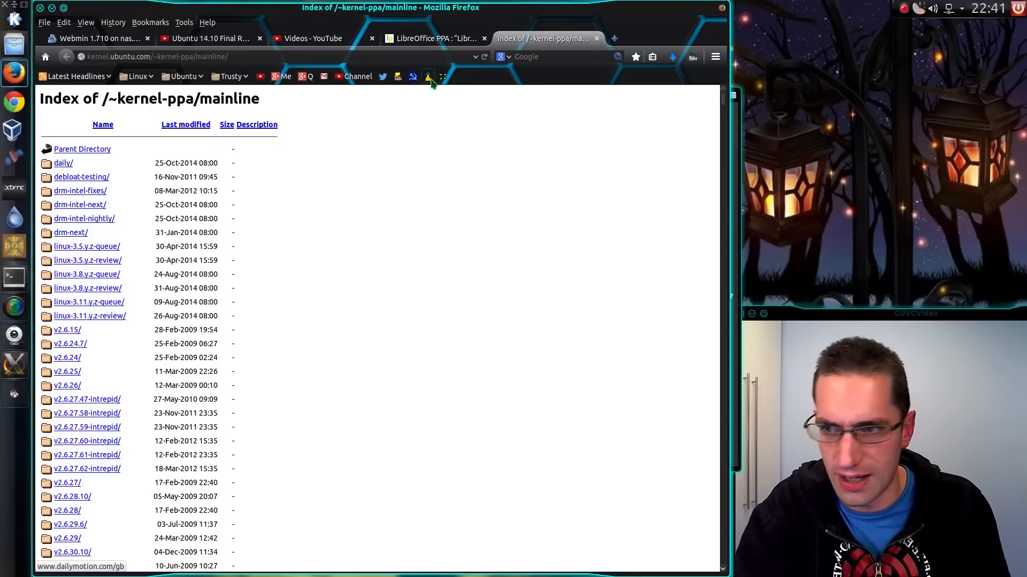
pyautogui.scroll(-3)
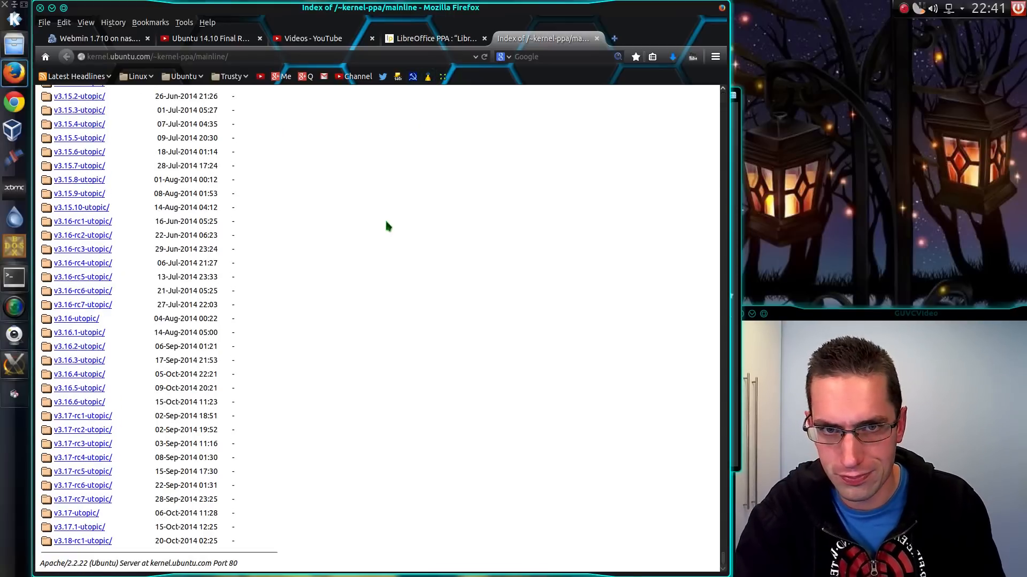
pyautogui.moveTo(398, 221)
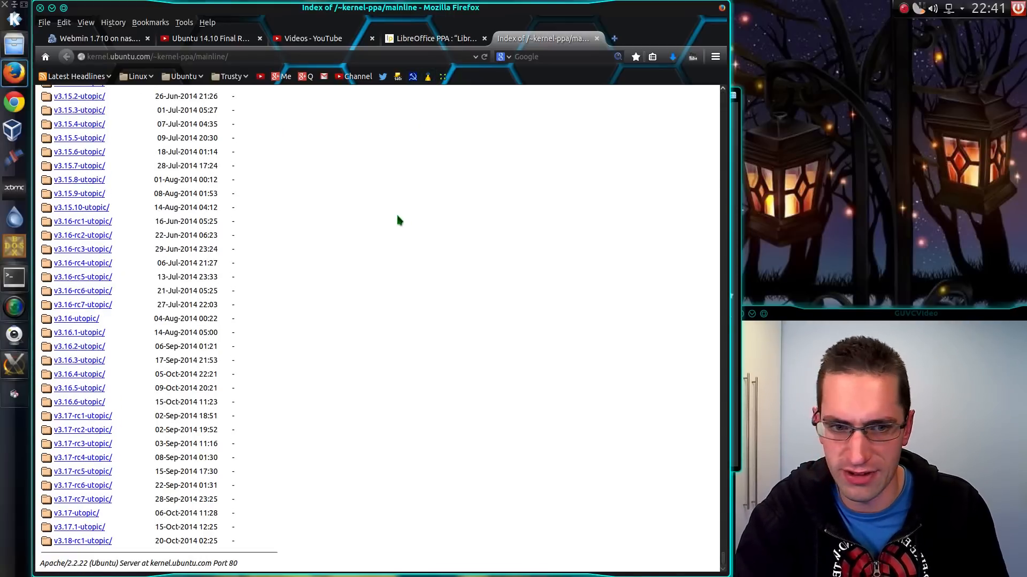
pyautogui.moveTo(376, 282)
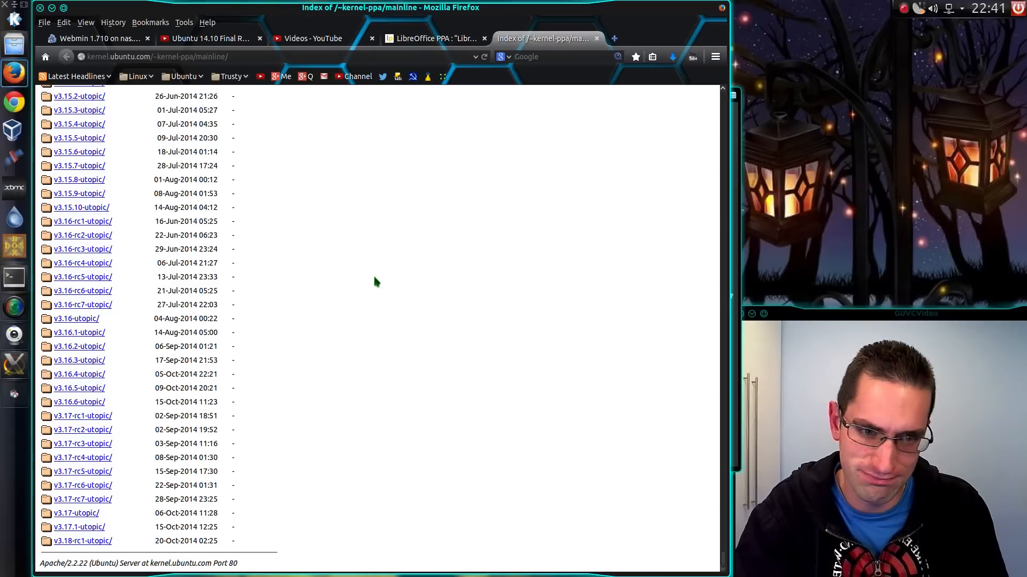
pyautogui.moveTo(314, 366)
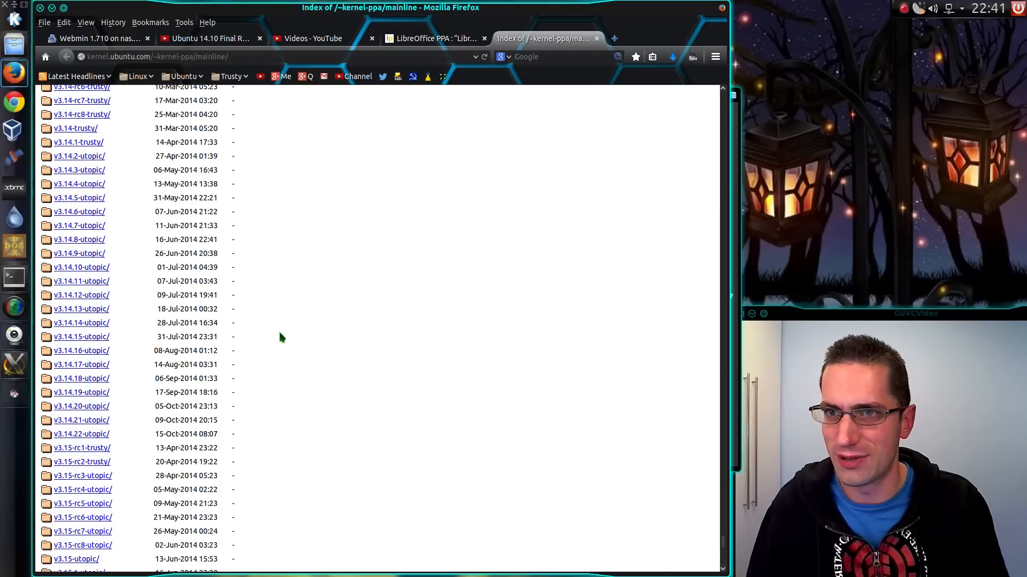
pyautogui.moveTo(299, 323)
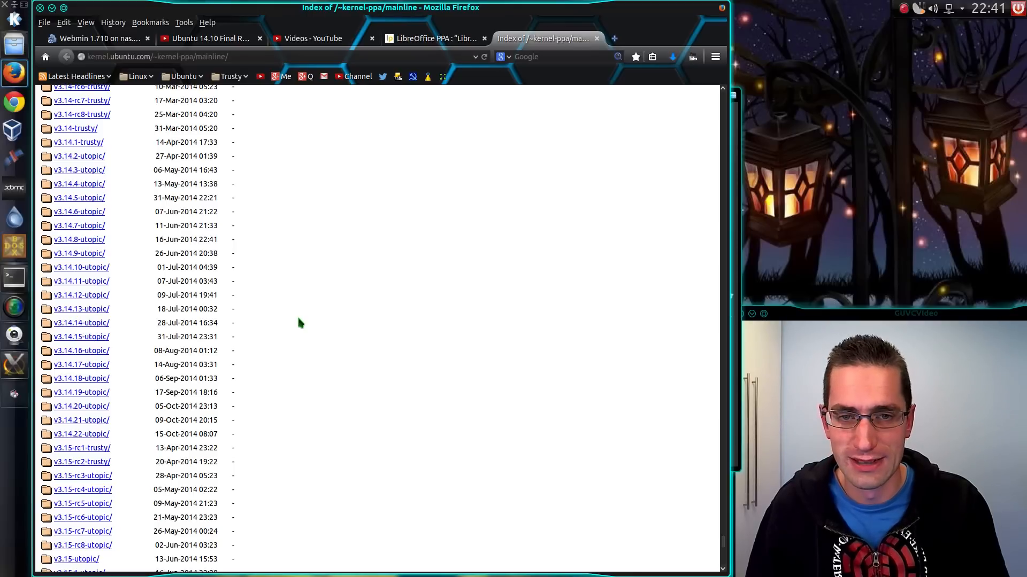